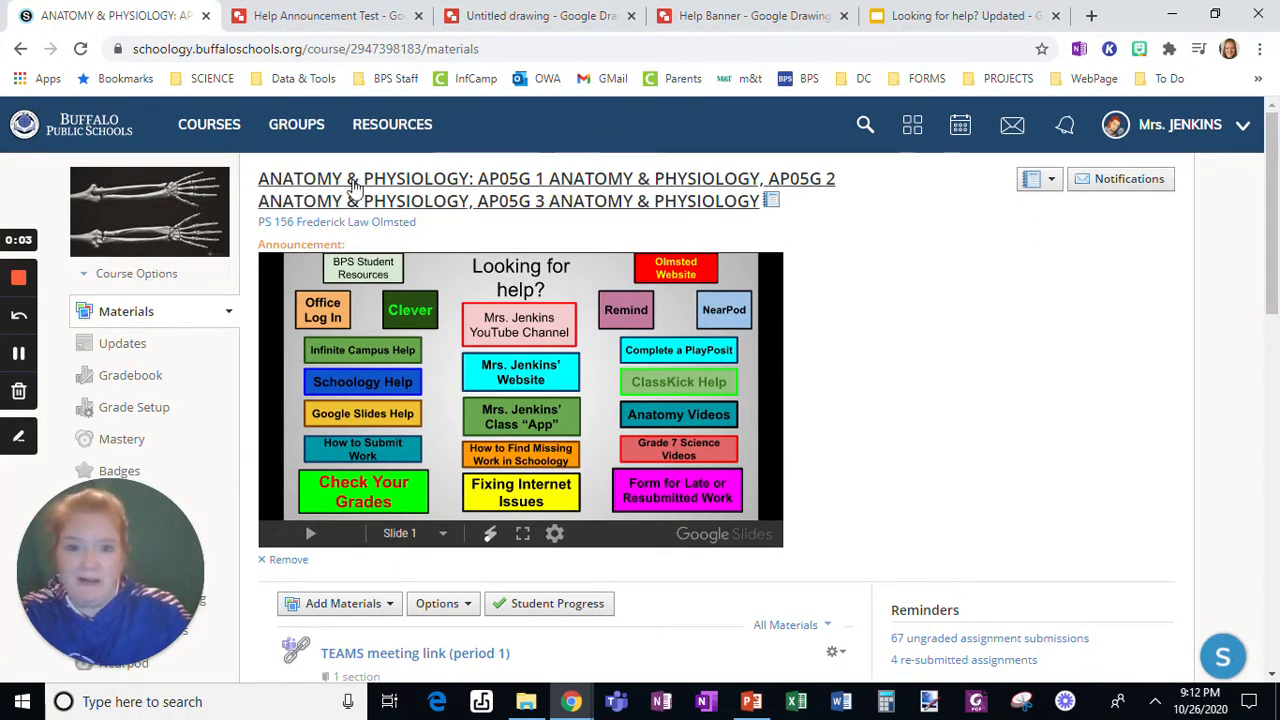
mouse_move(521, 417)
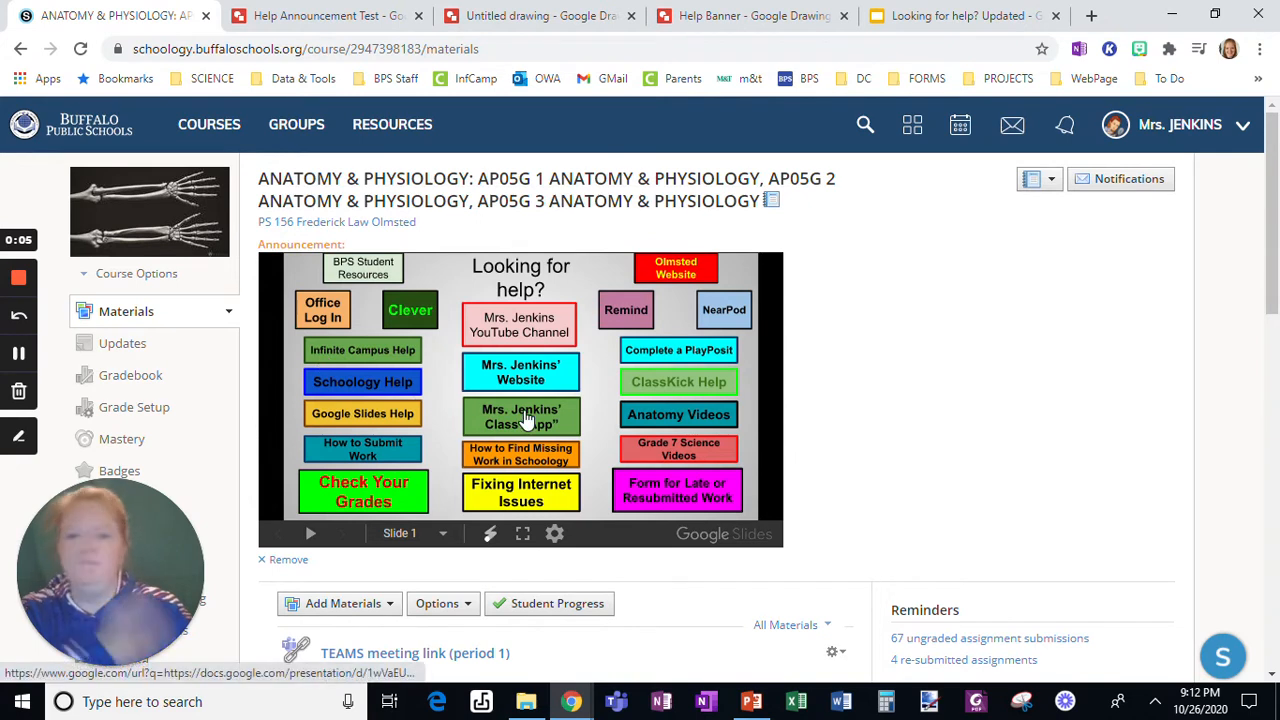
mouse_move(363, 382)
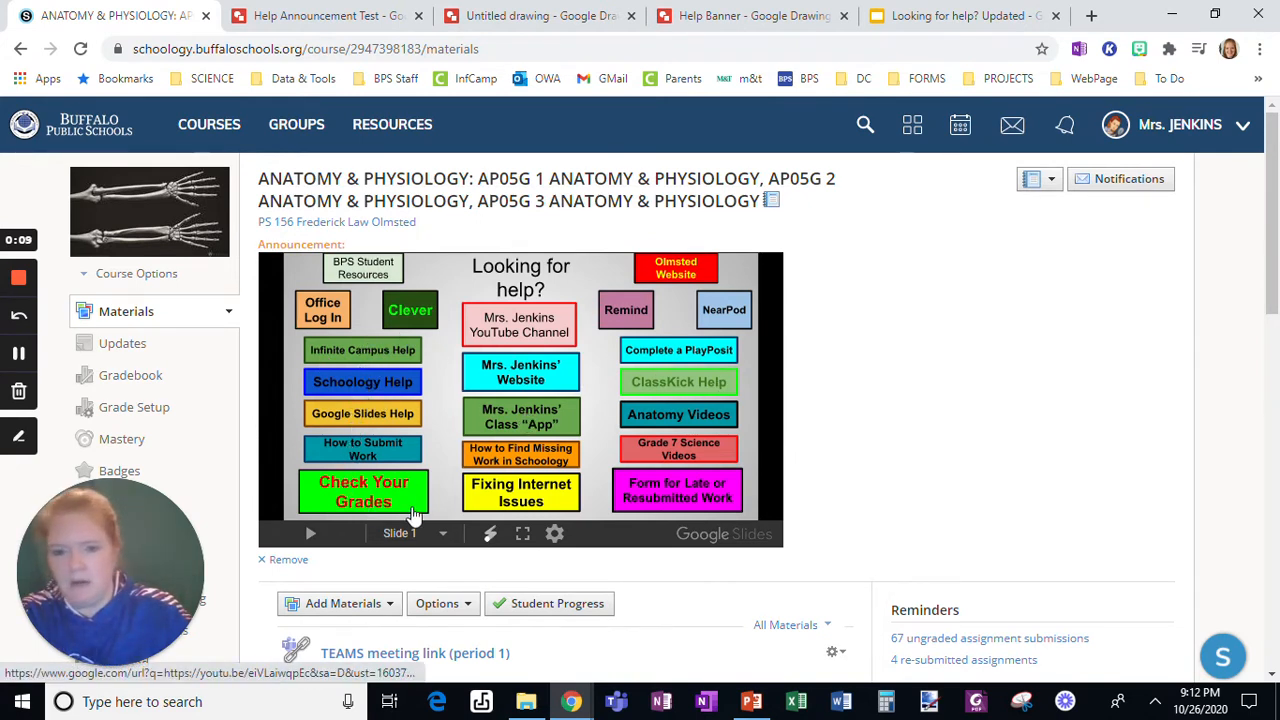
mouse_move(647, 349)
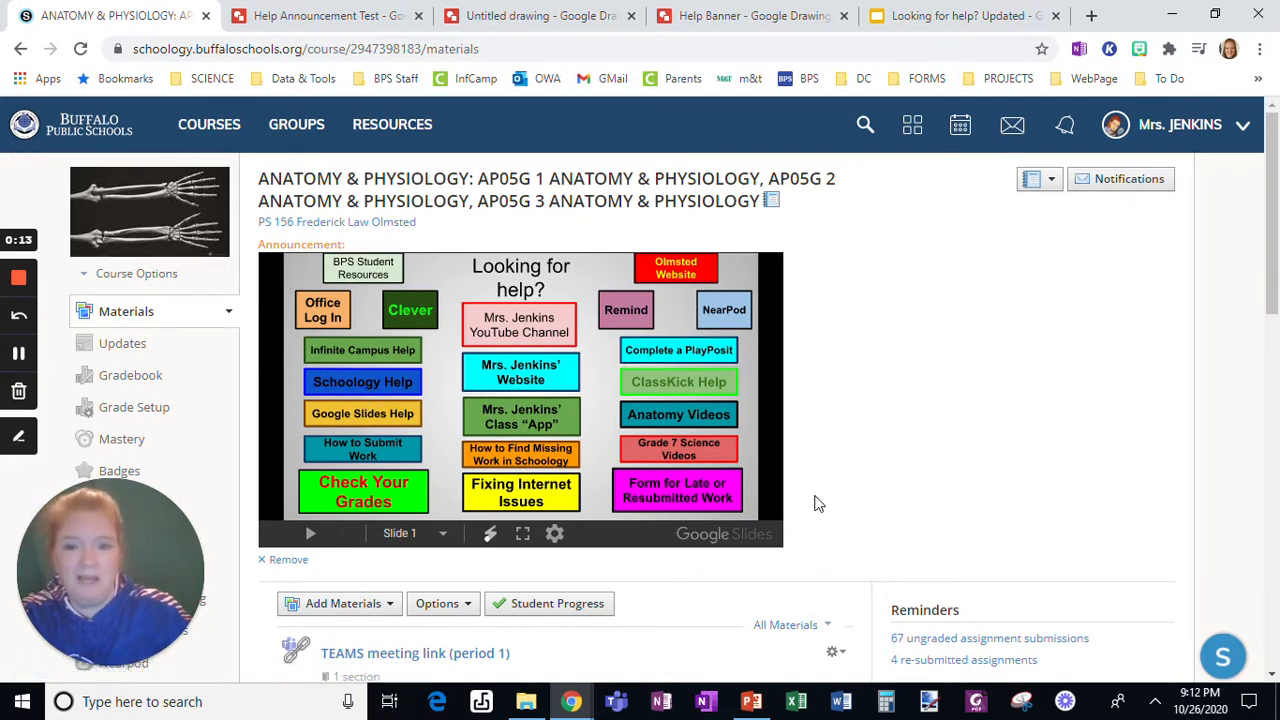
mouse_move(789, 556)
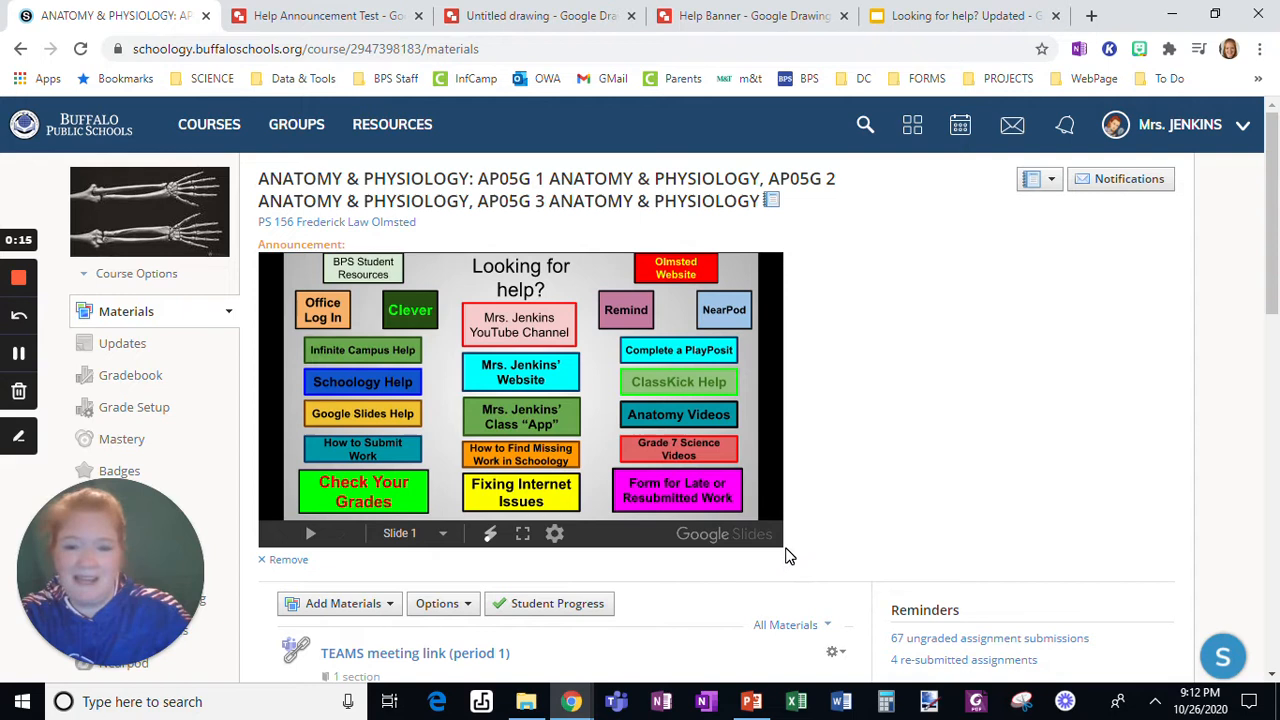
mouse_move(953, 490)
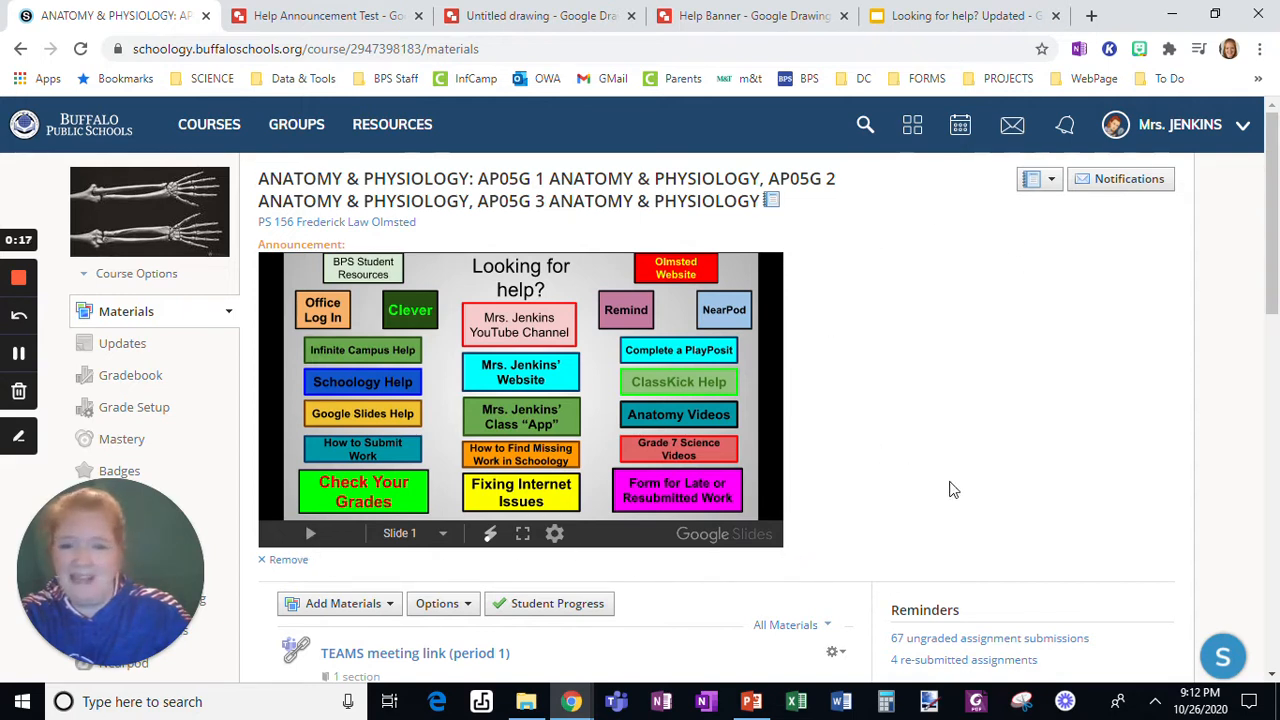
mouse_move(1234, 431)
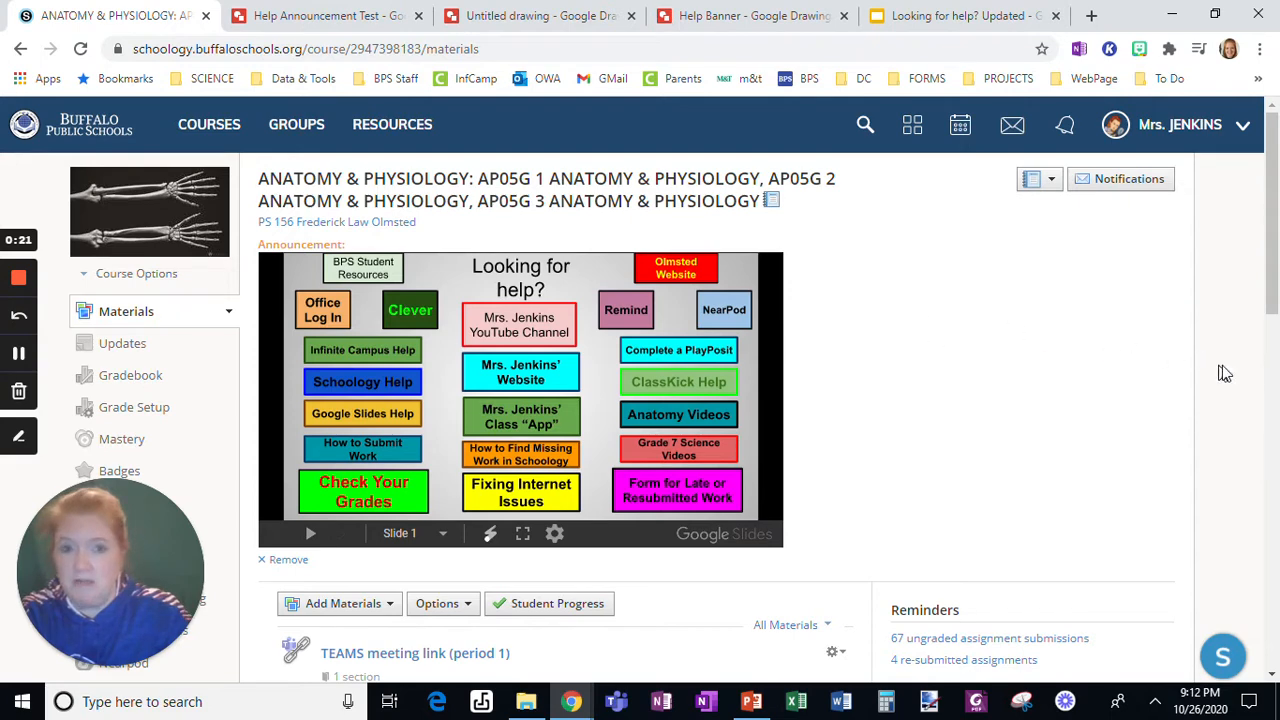
mouse_move(973, 364)
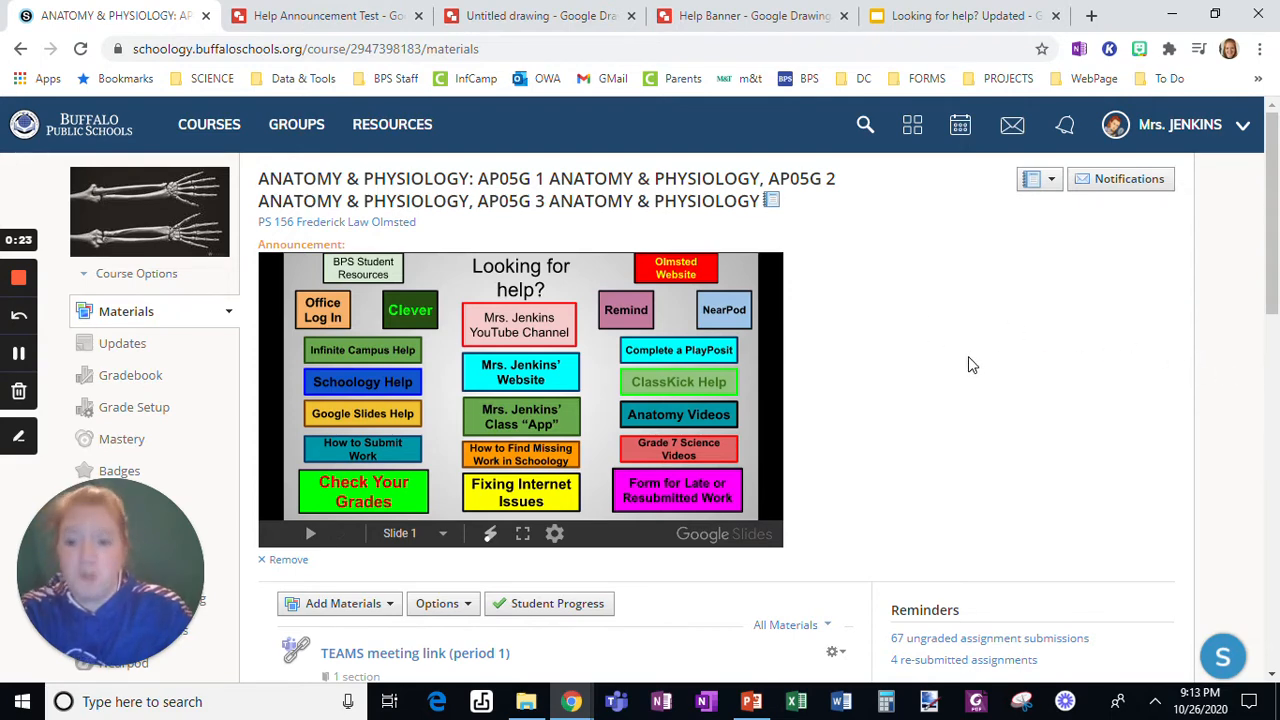
Switch to the 'Looking for help? Updated' Google Slides presentation tab
click(960, 15)
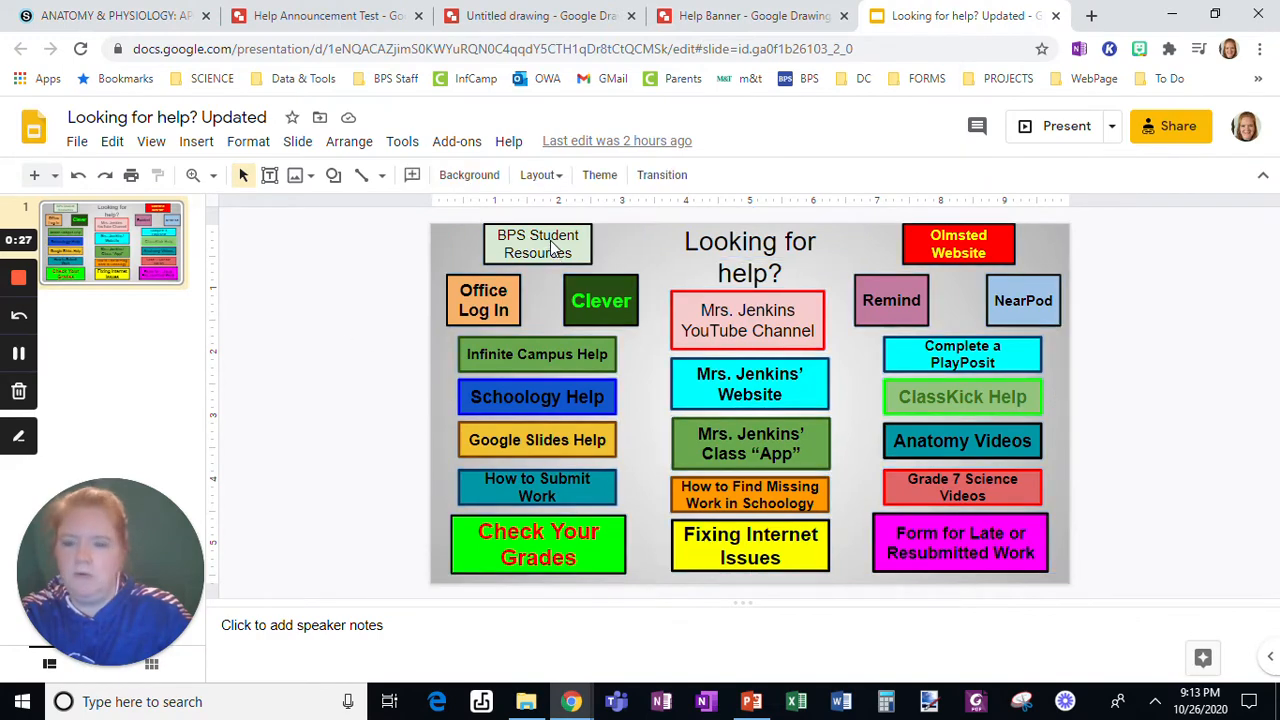
Search the Help menu for 'page', then go to the blank Untitled drawing
click(508, 140)
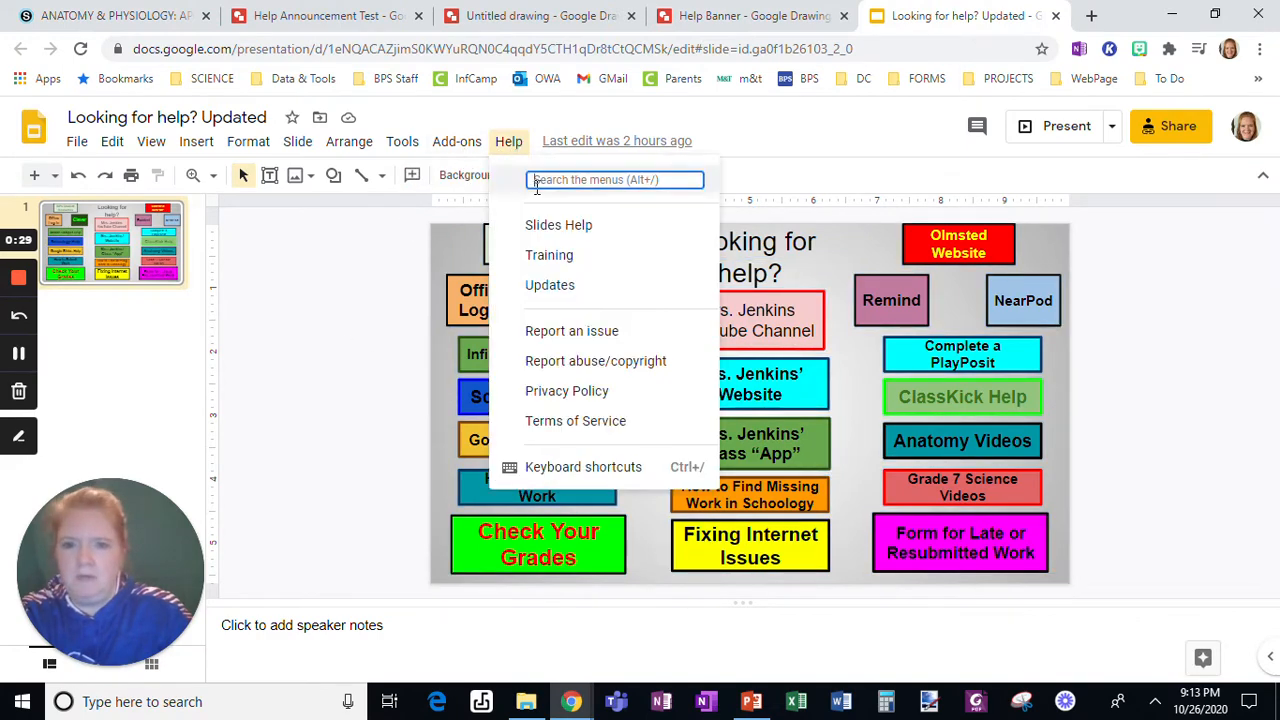
text(page)
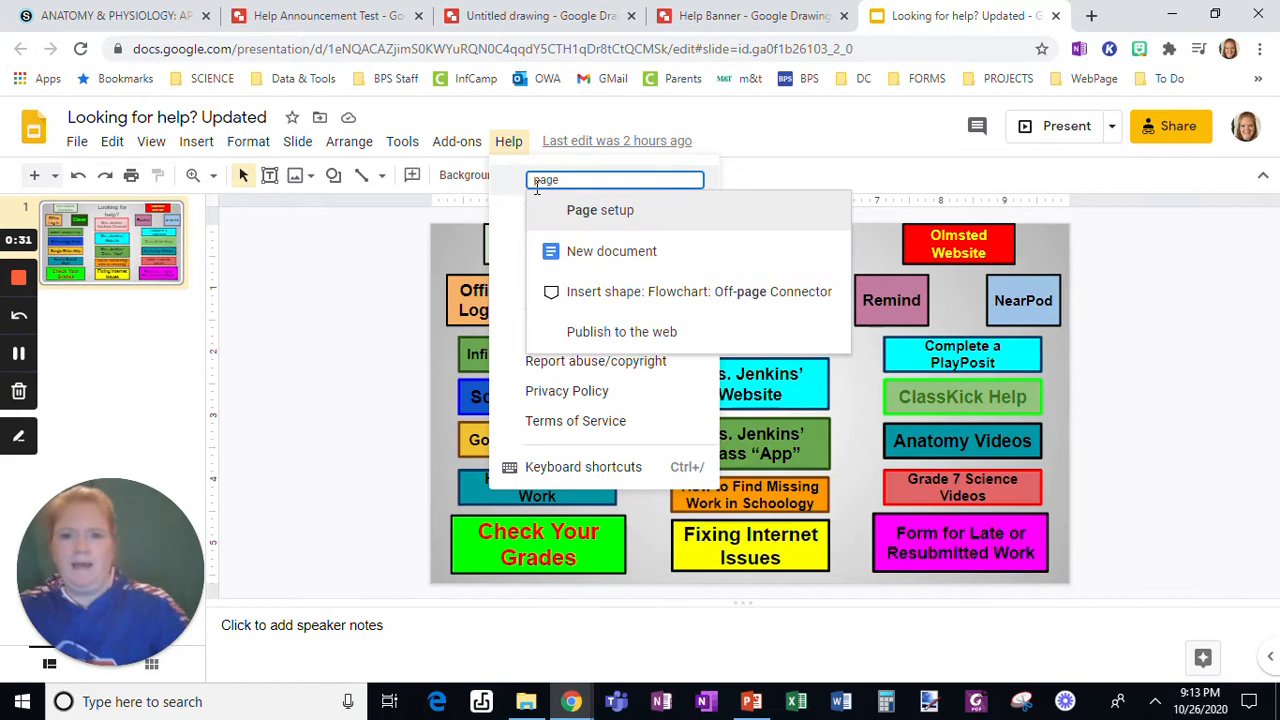
click(600, 210)
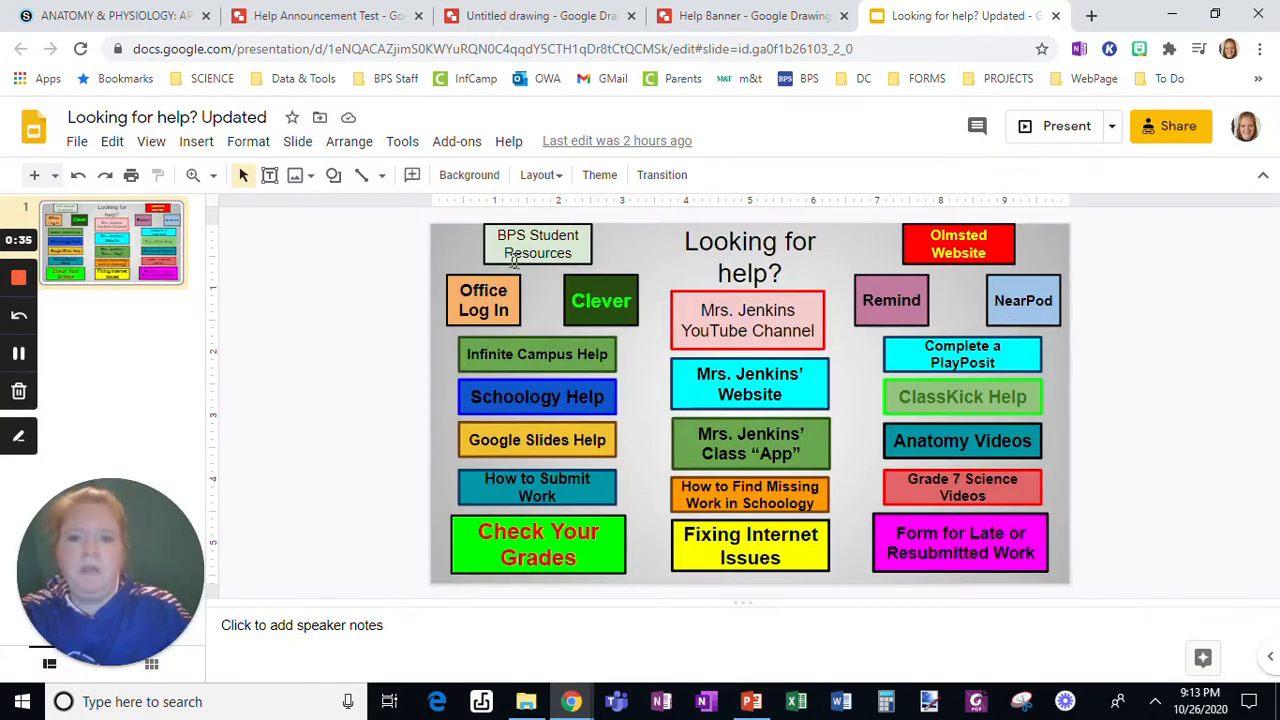
mouse_move(452, 258)
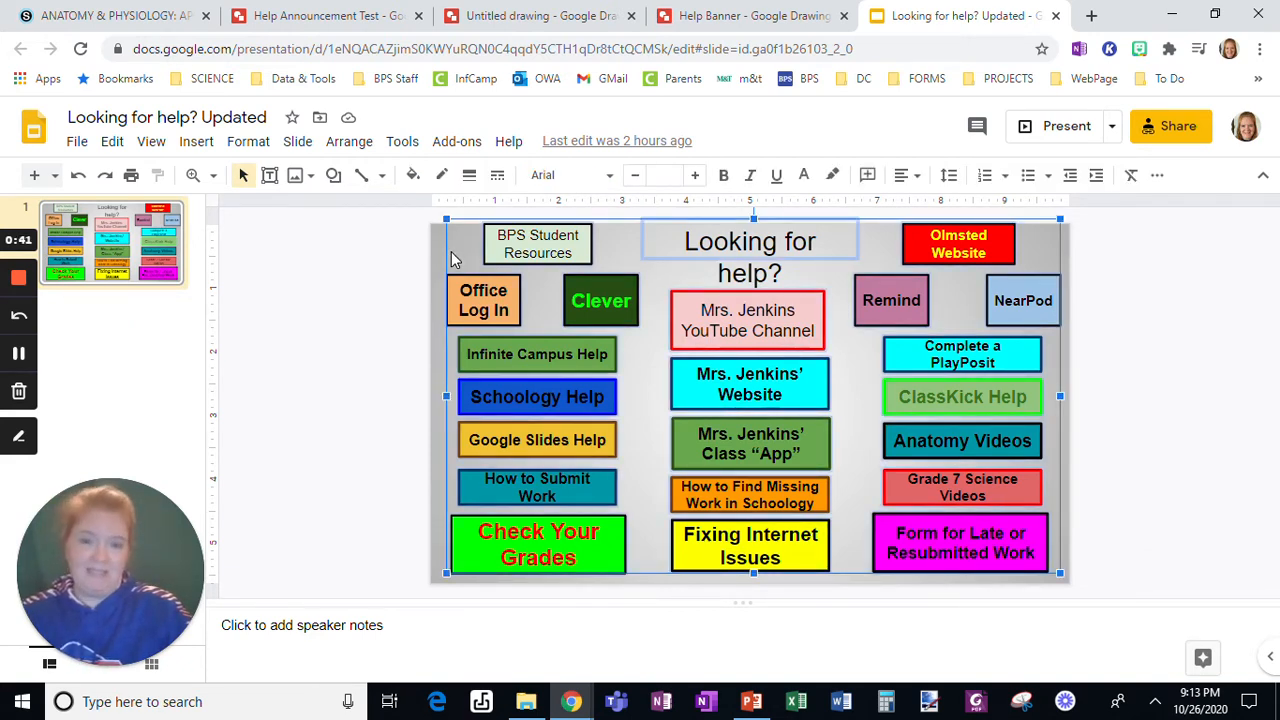
click(540, 16)
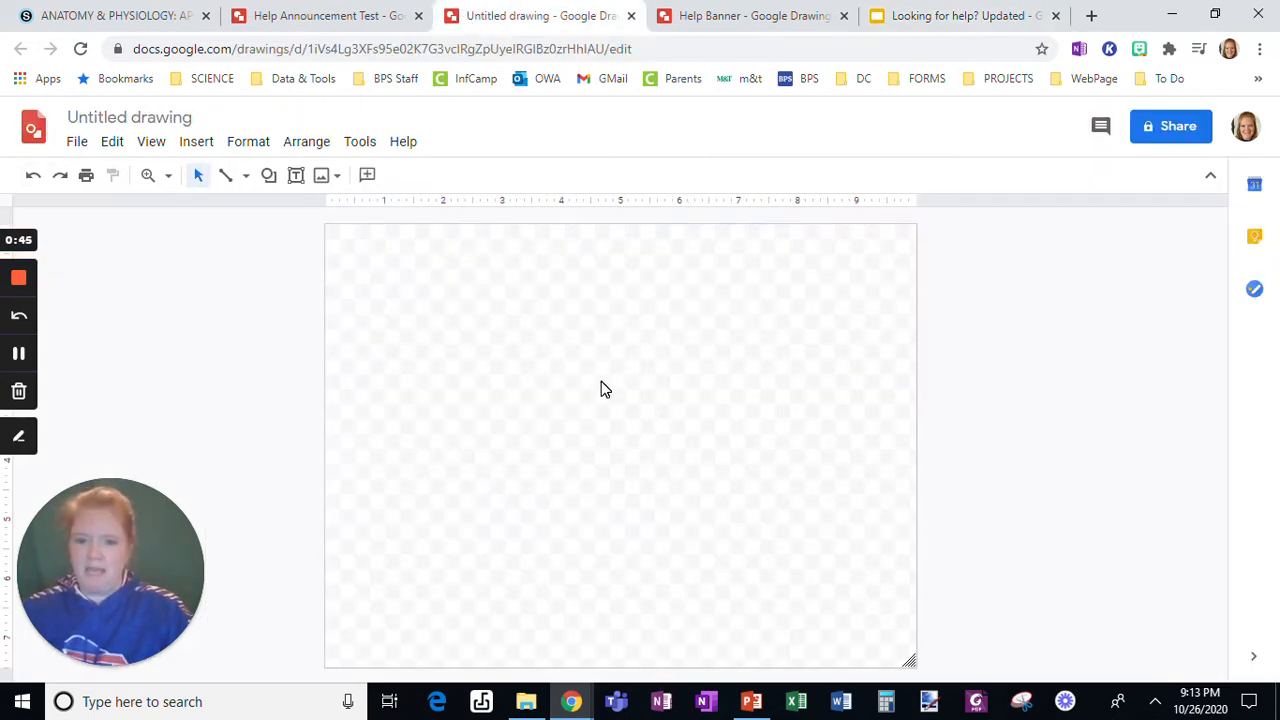
mouse_move(760, 306)
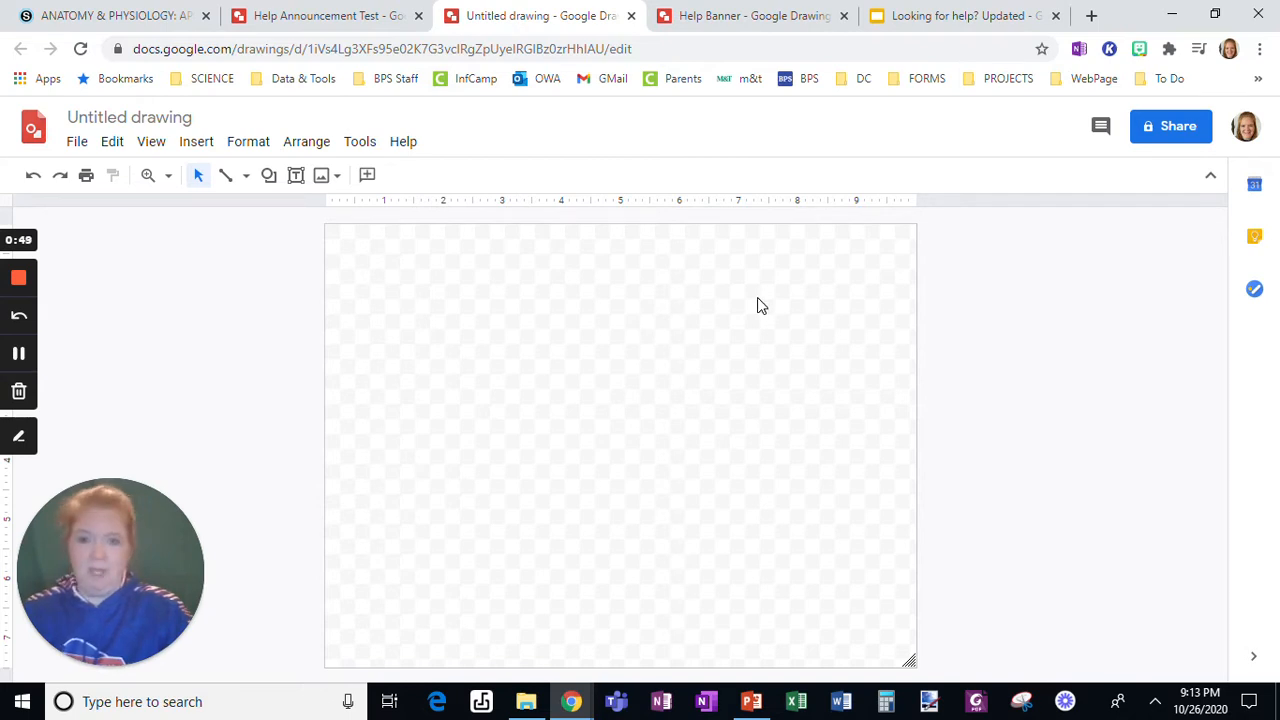
Paste the help-link buttons and apply a custom 20-inch page width
key(ctrl+v)
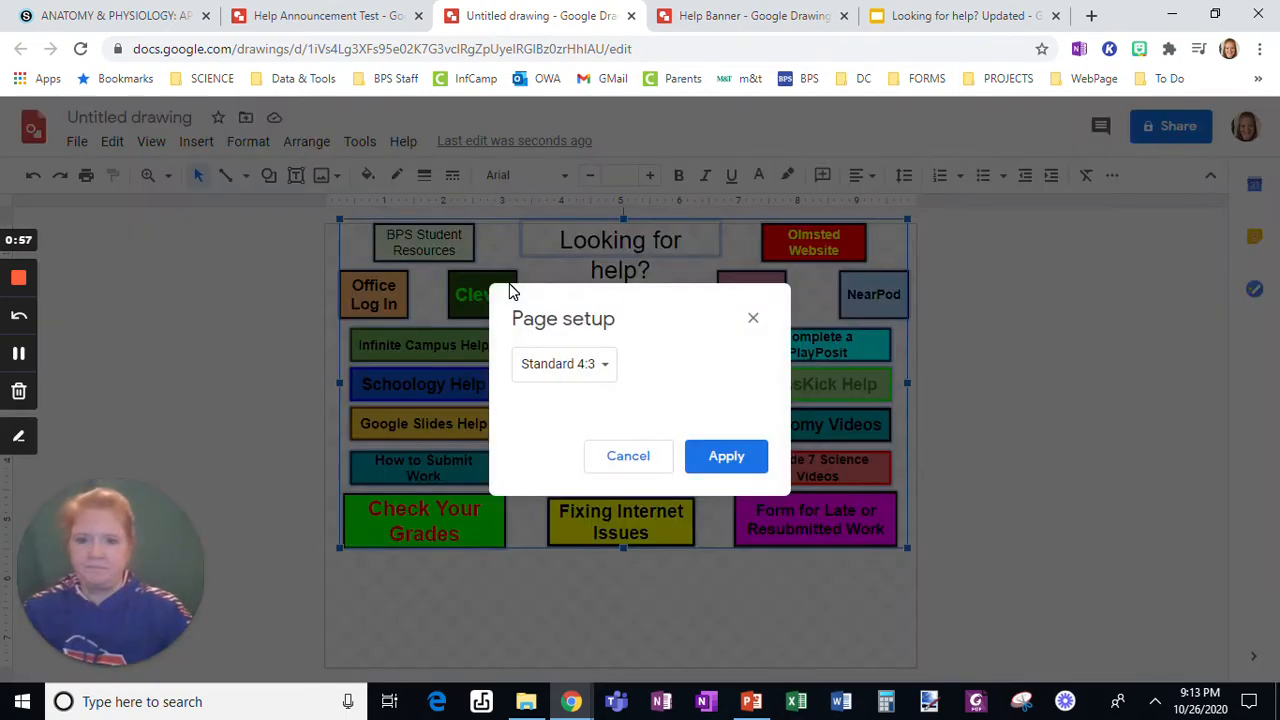
click(558, 363)
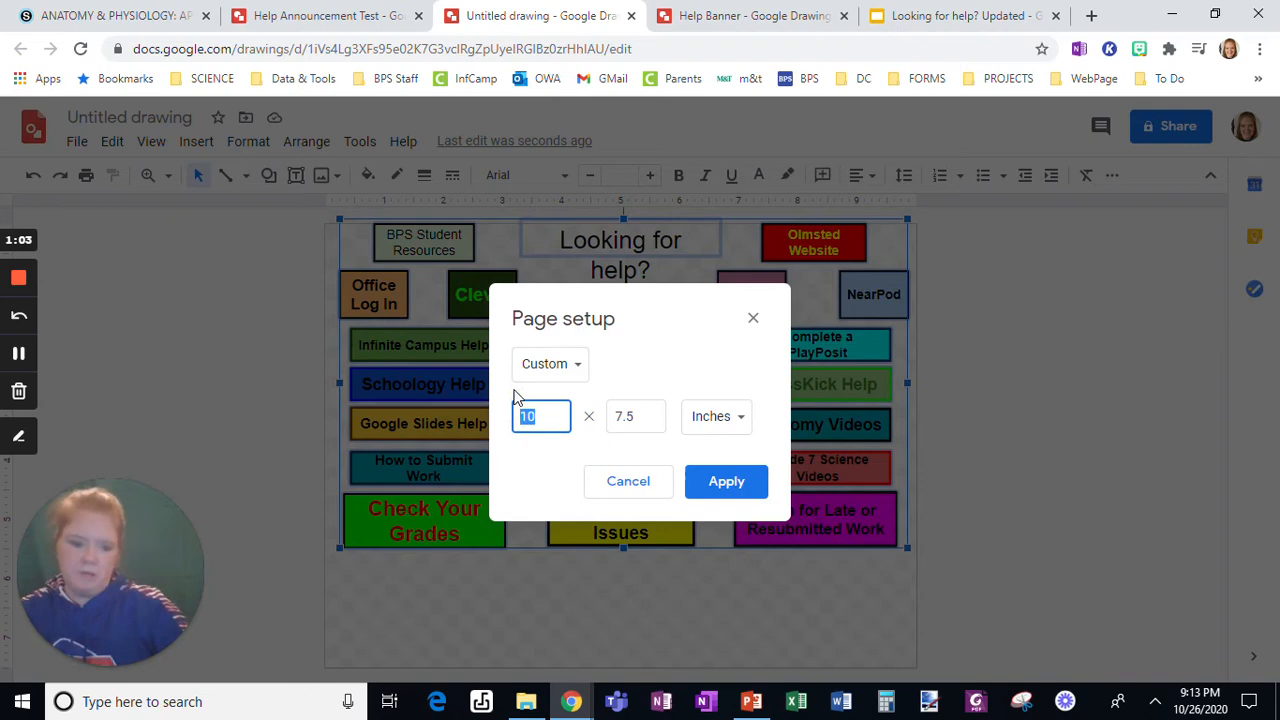
text(20)
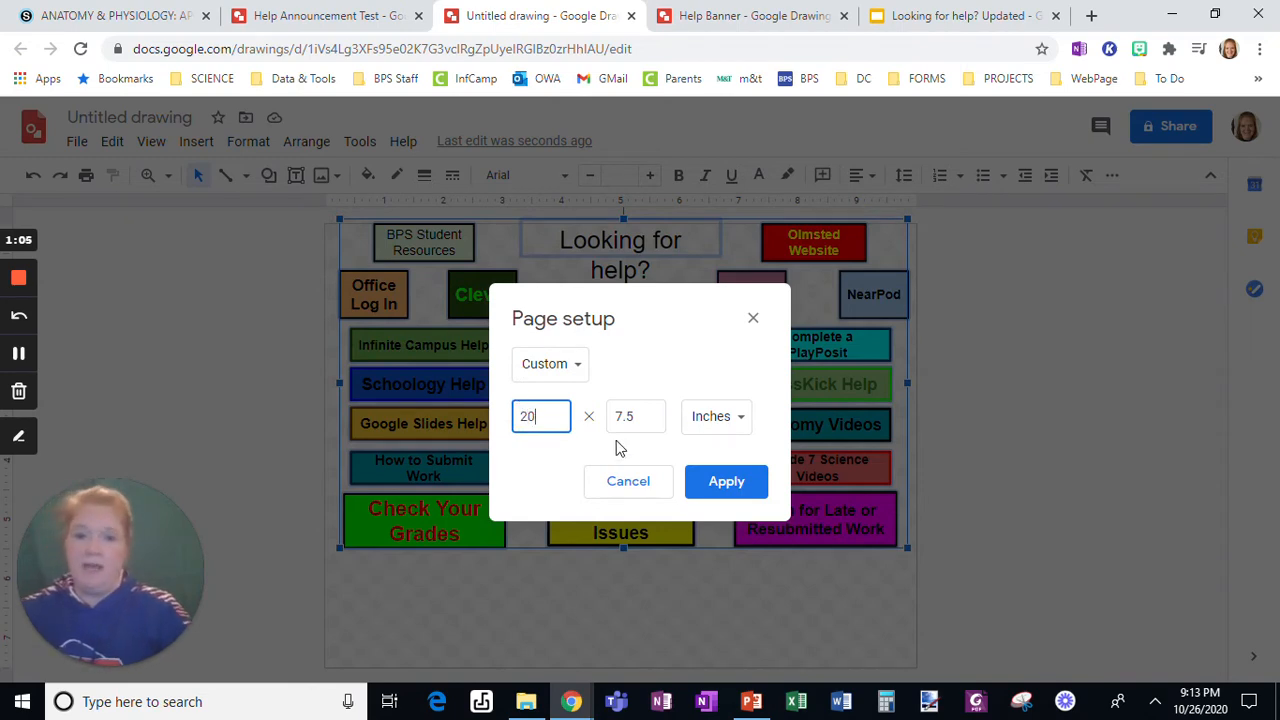
click(726, 481)
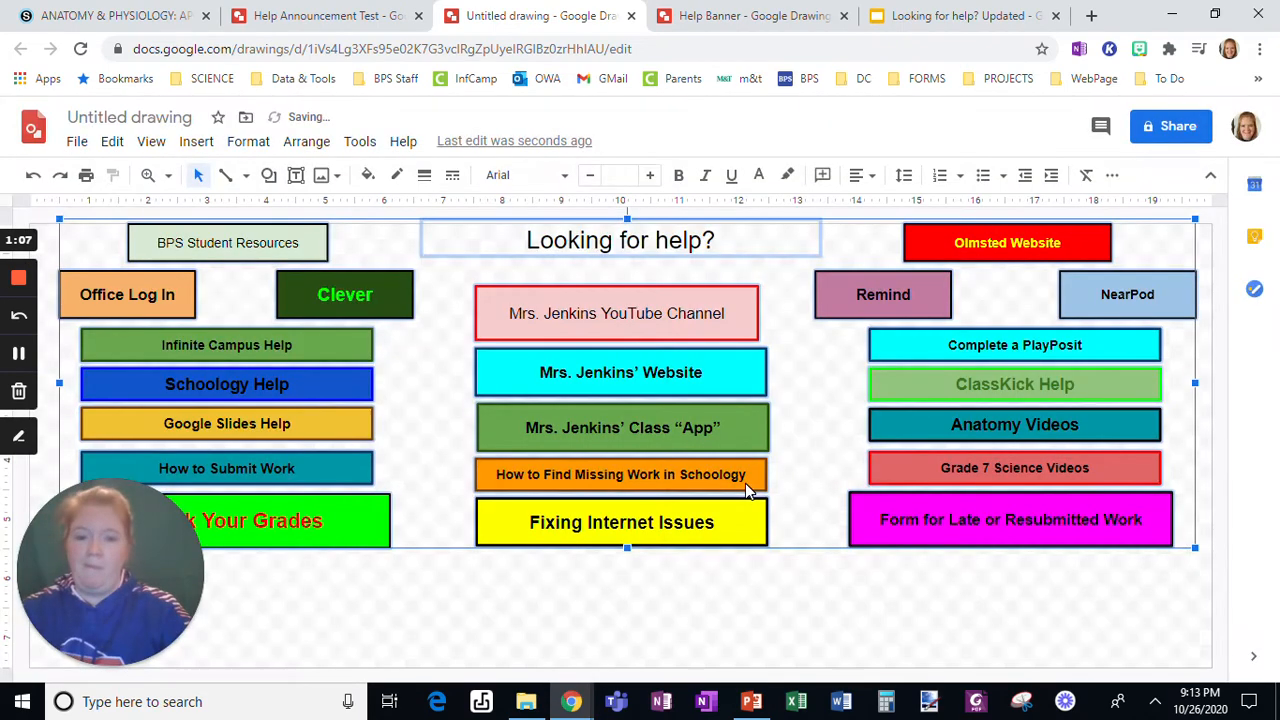
click(837, 610)
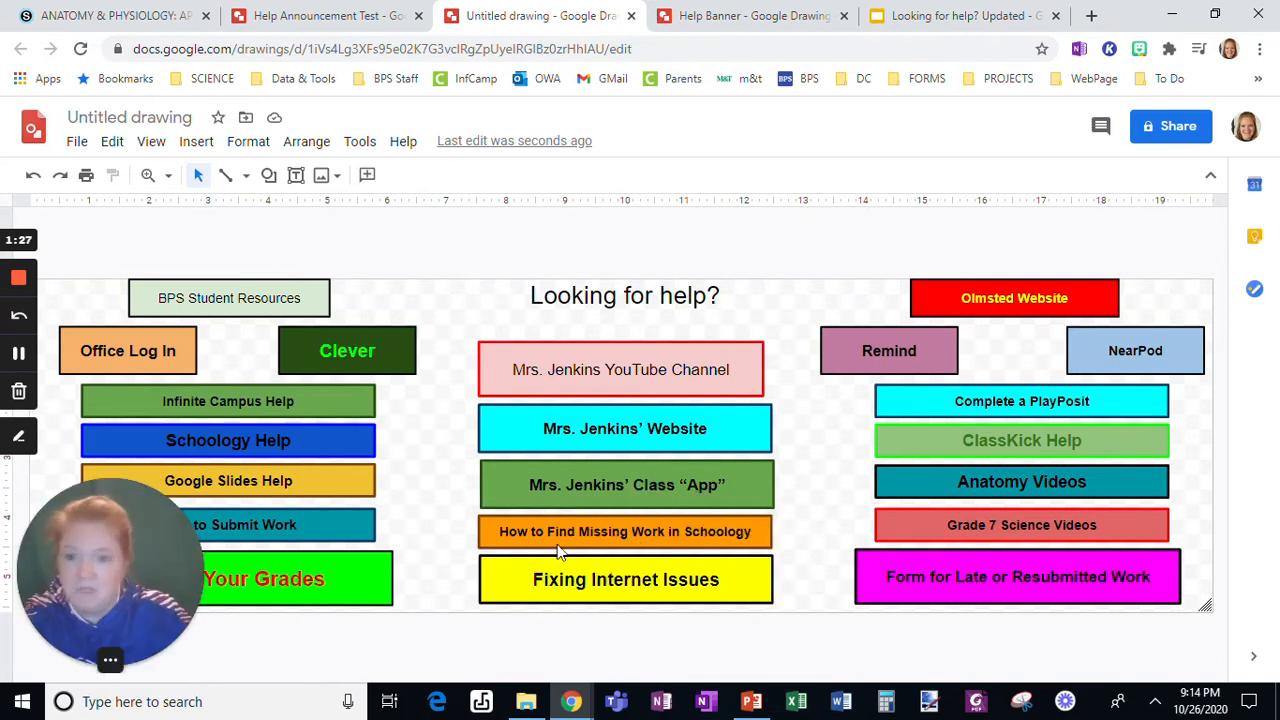
mouse_move(451, 521)
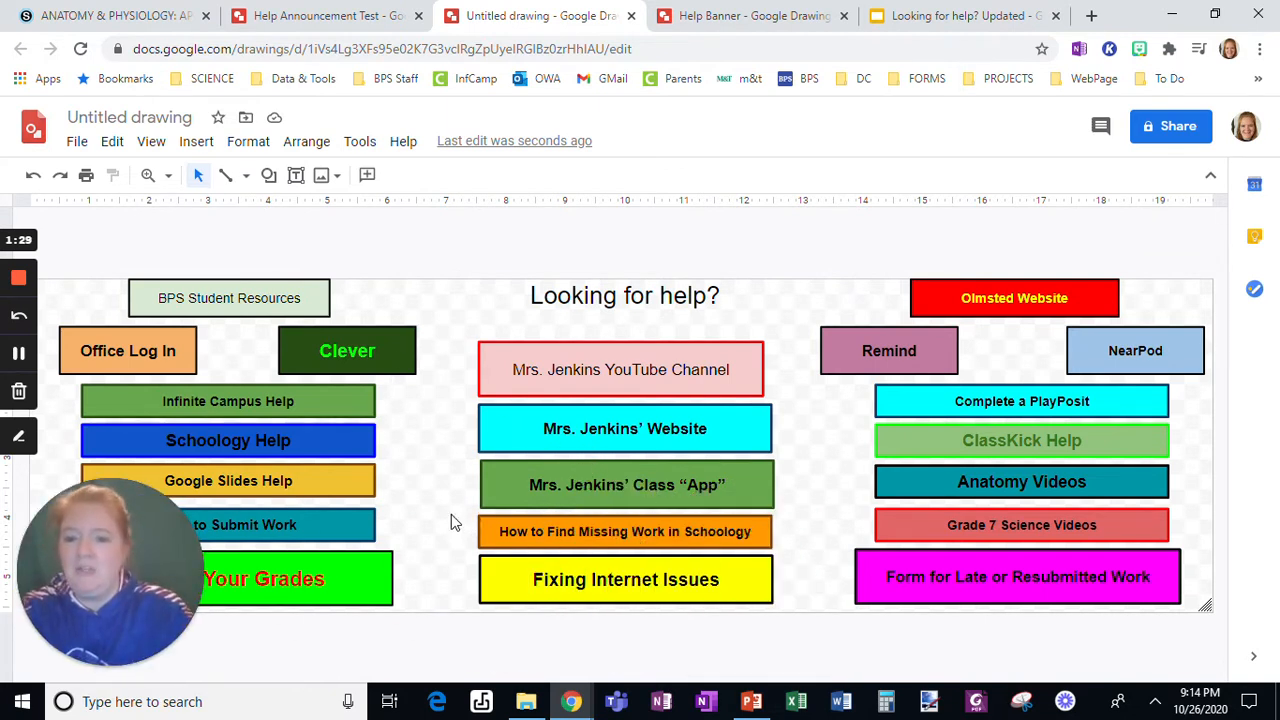
Set the drawing page background to a grey gradient
right_click(450, 520)
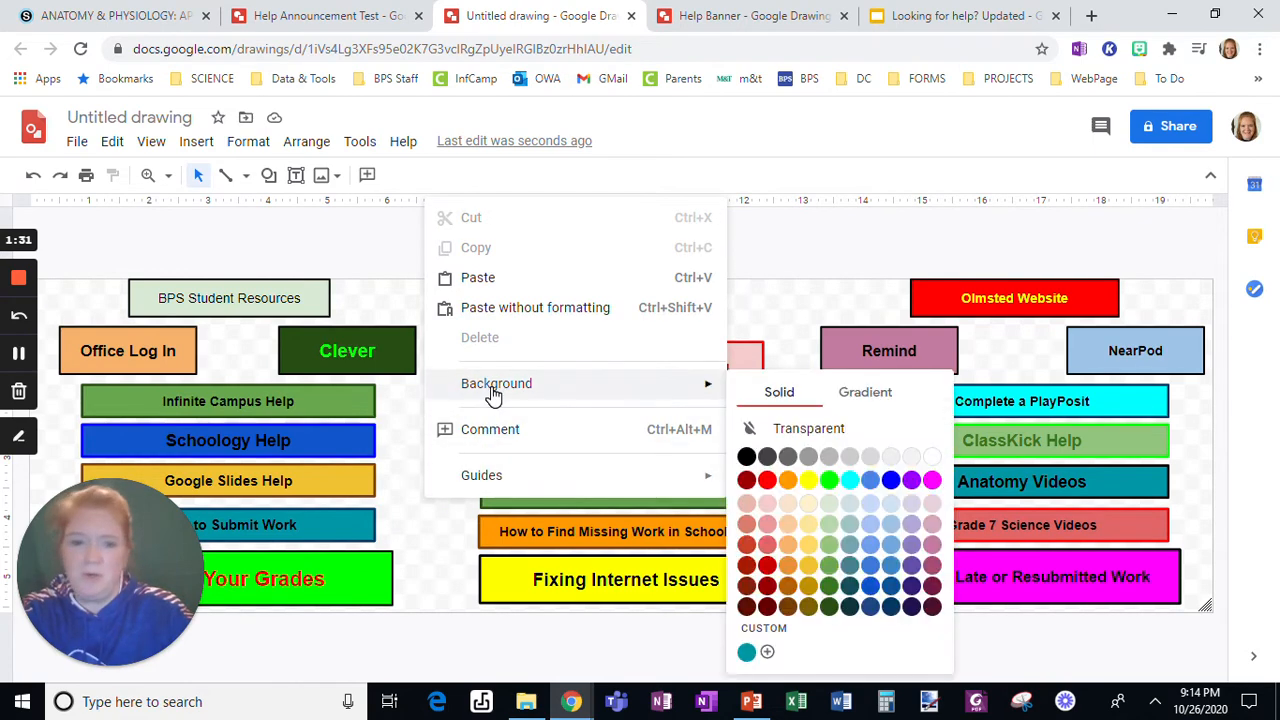
click(864, 391)
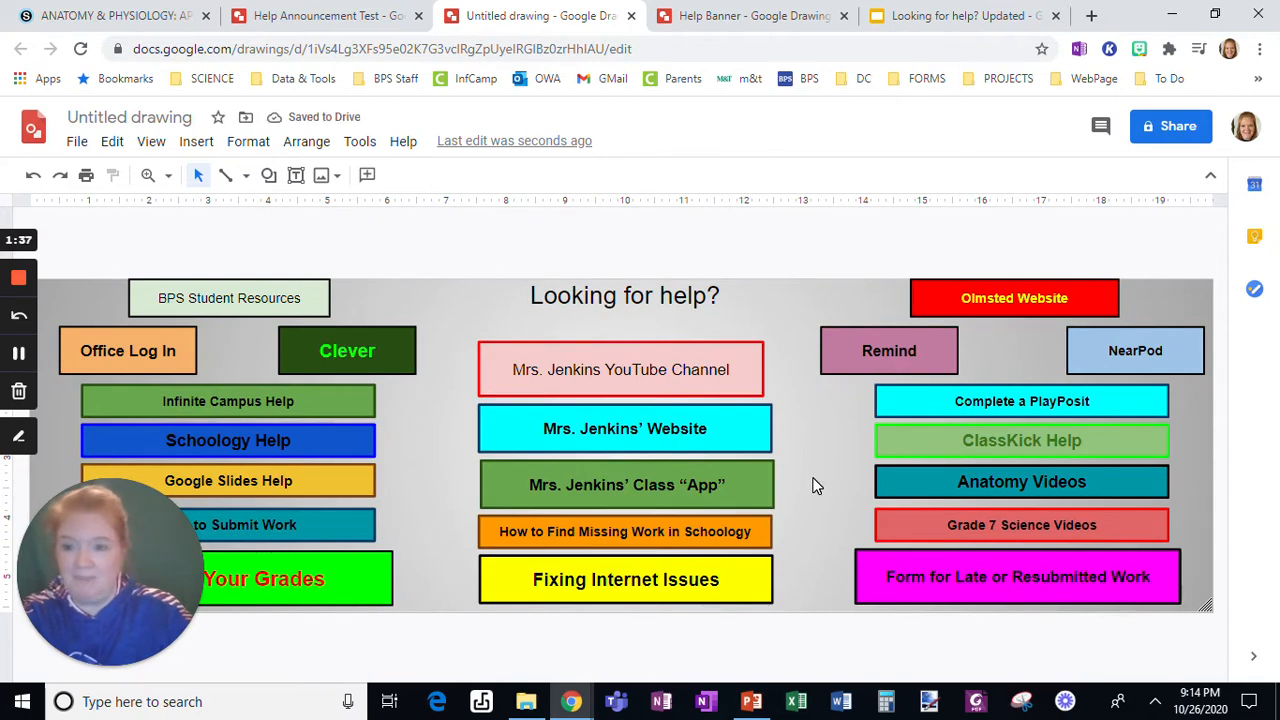
mouse_move(1227, 600)
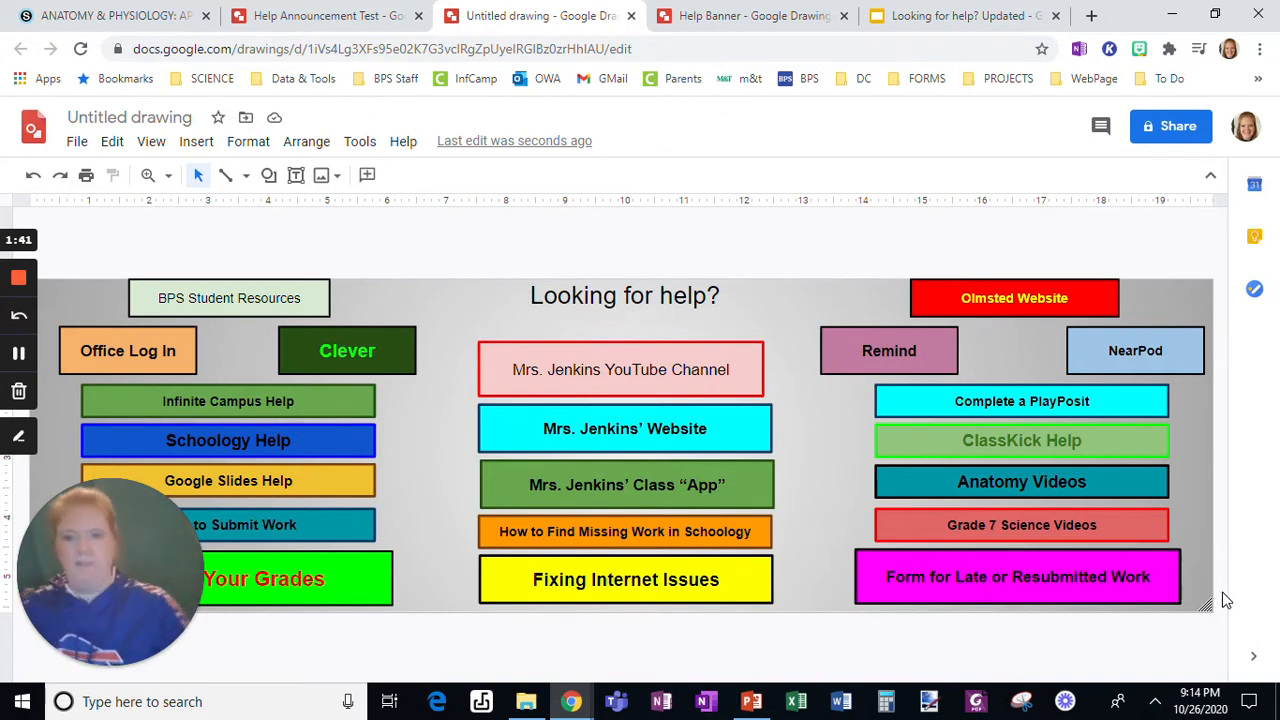
mouse_move(670, 540)
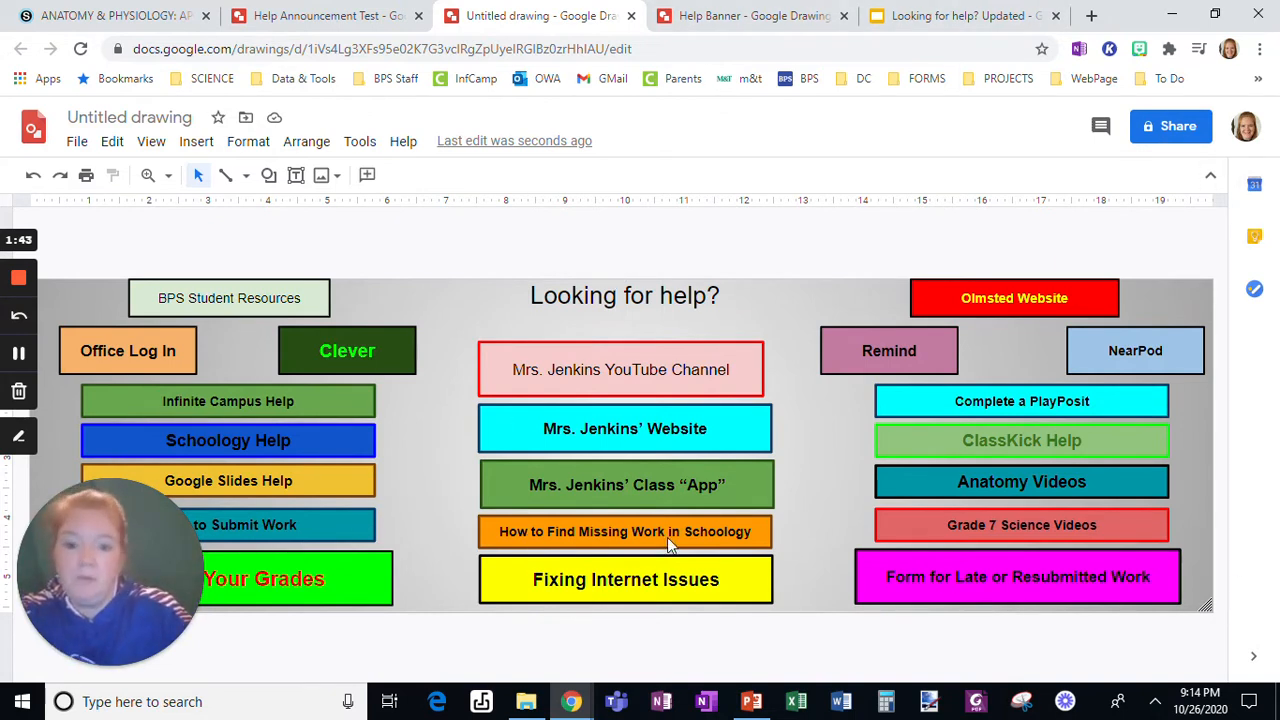
mouse_move(612, 596)
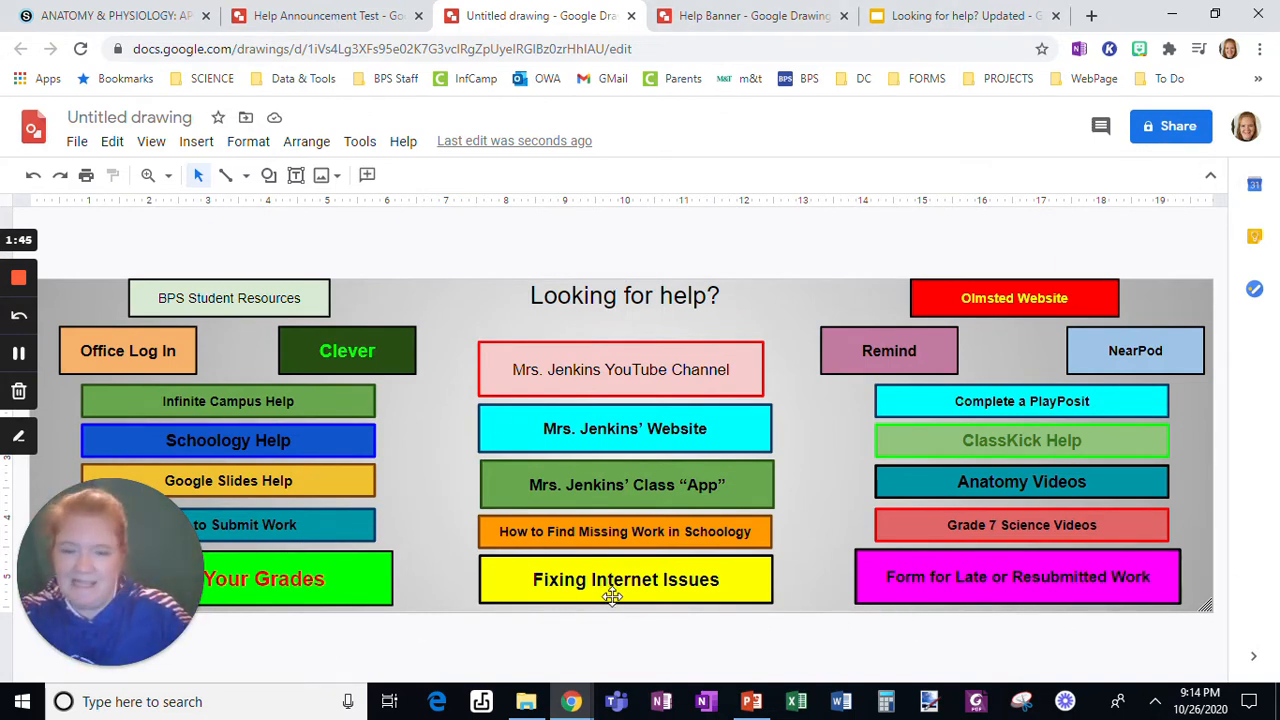
mouse_move(1083, 538)
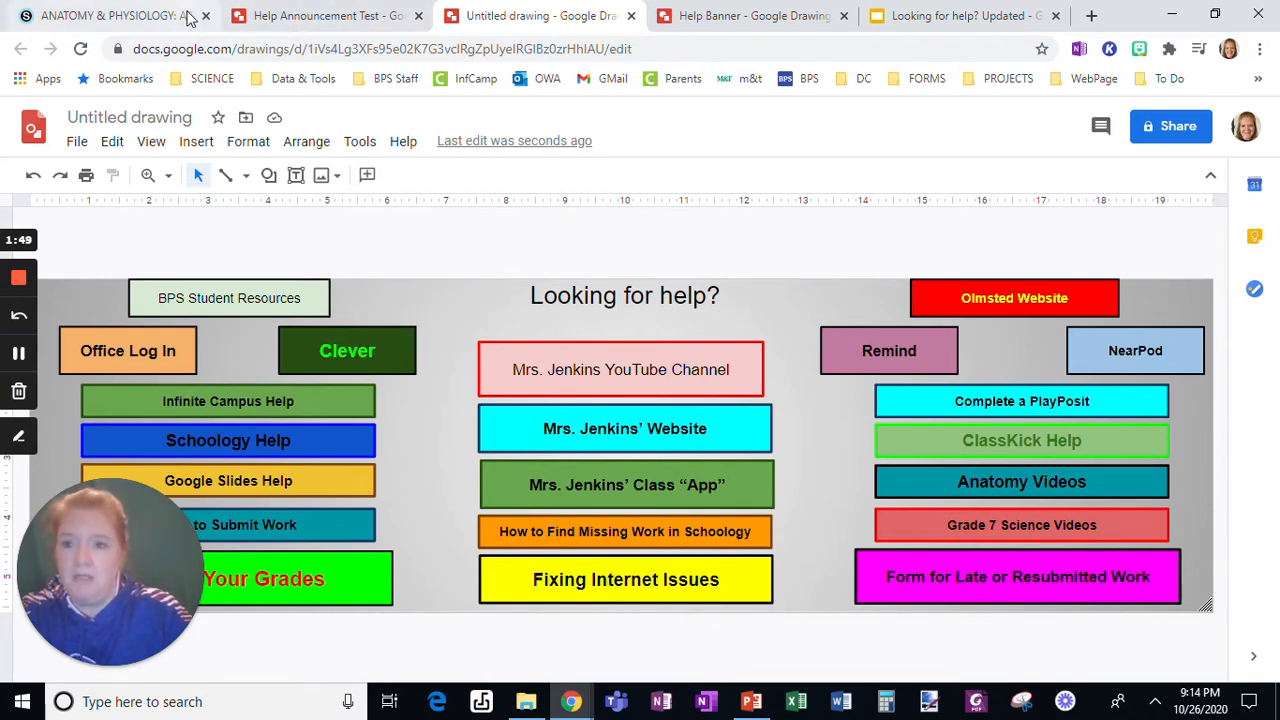
Attach the Help Banner drawing to a new course update via Google Drive Resource App
click(110, 15)
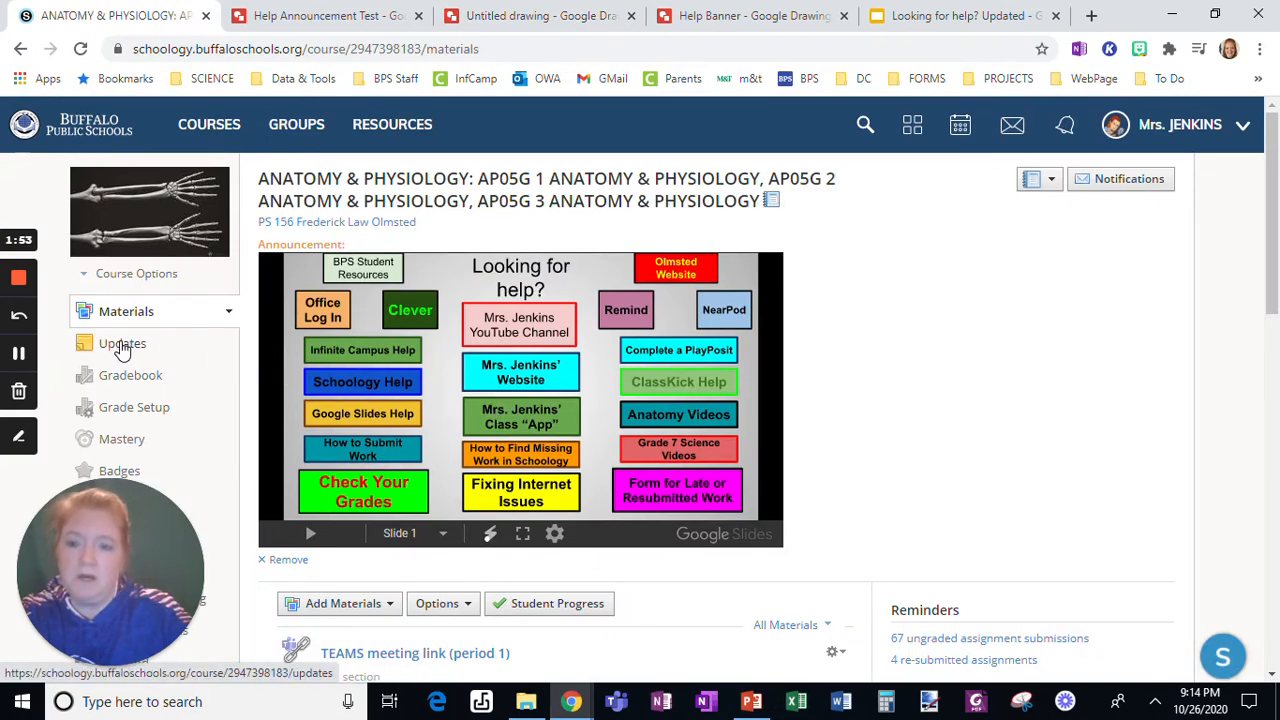
click(122, 343)
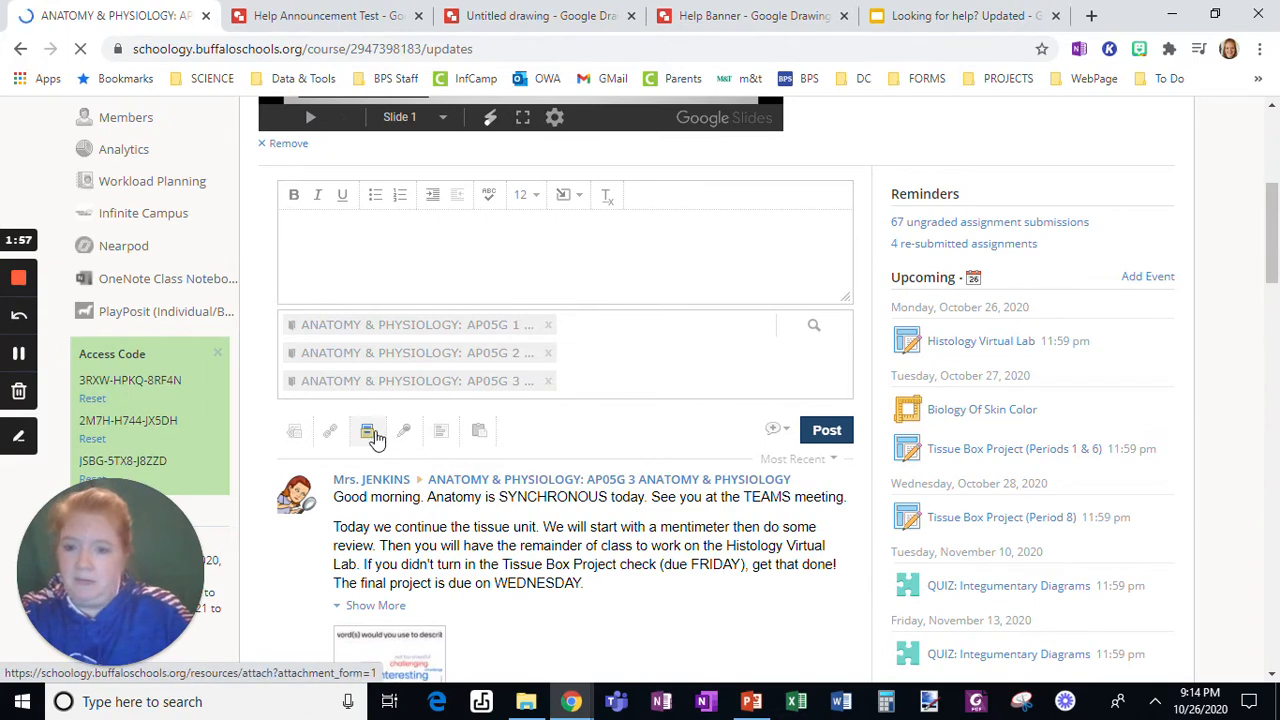
click(371, 430)
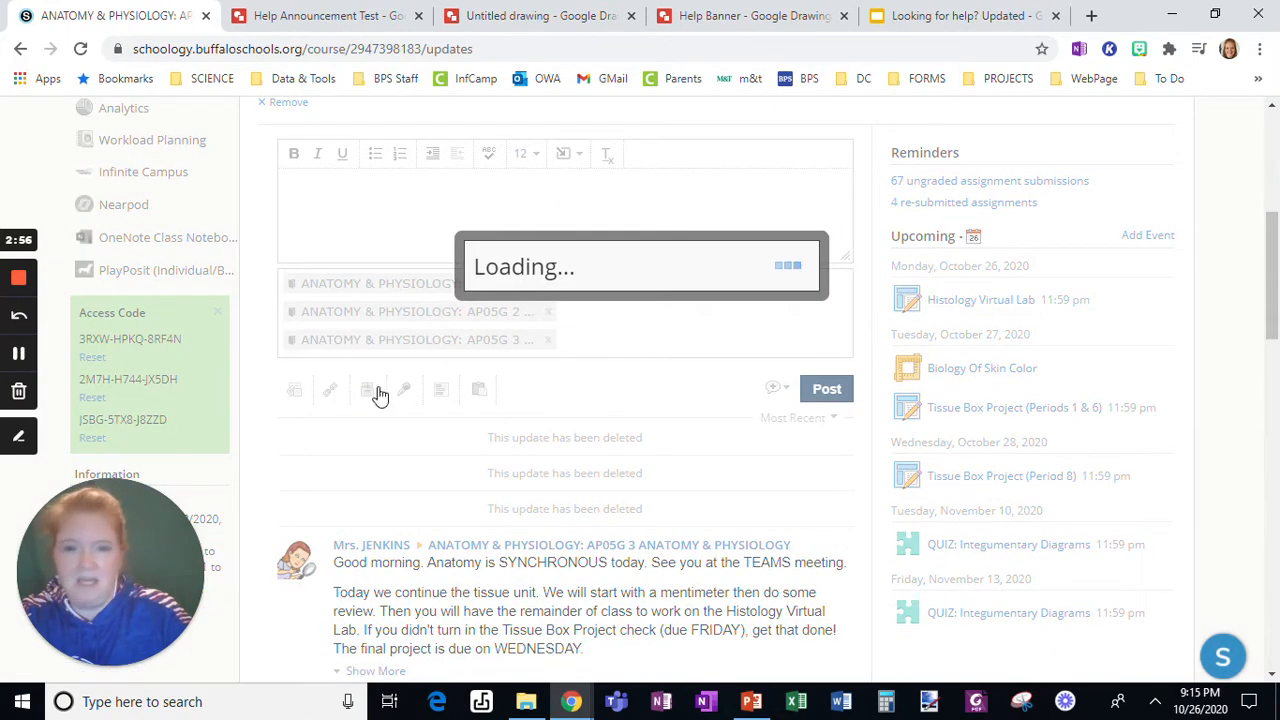
click(367, 389)
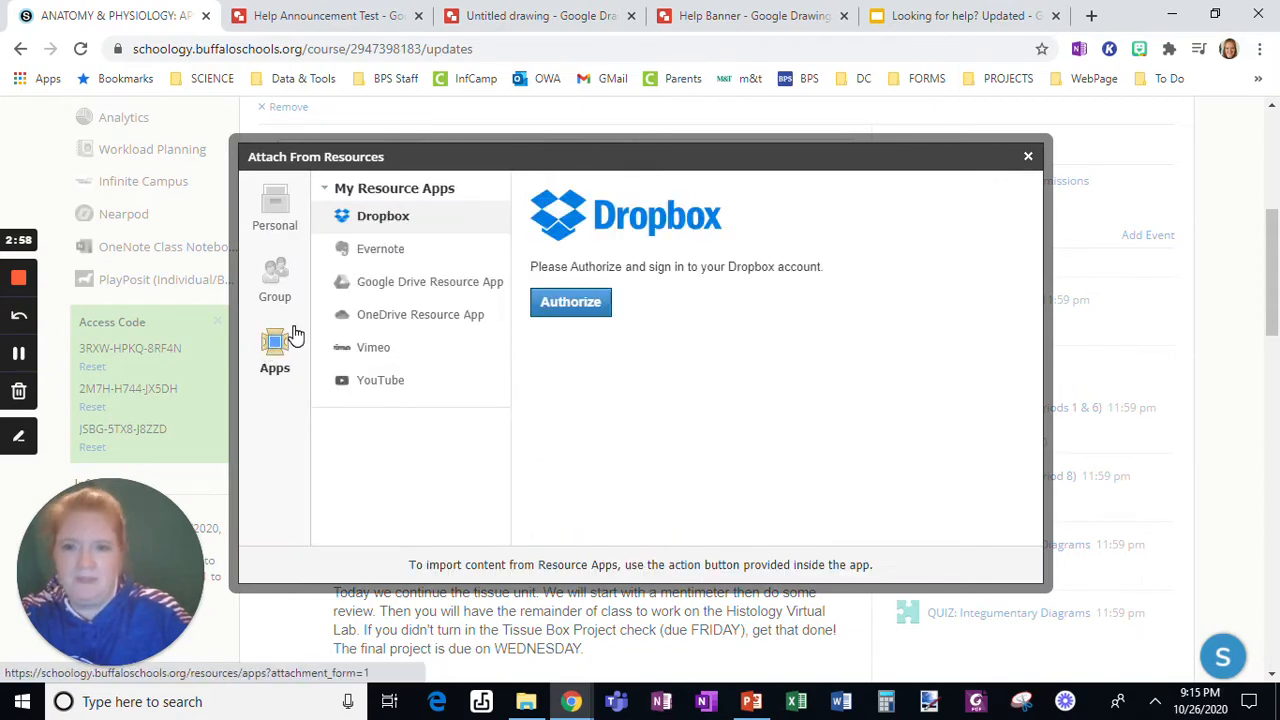
click(430, 281)
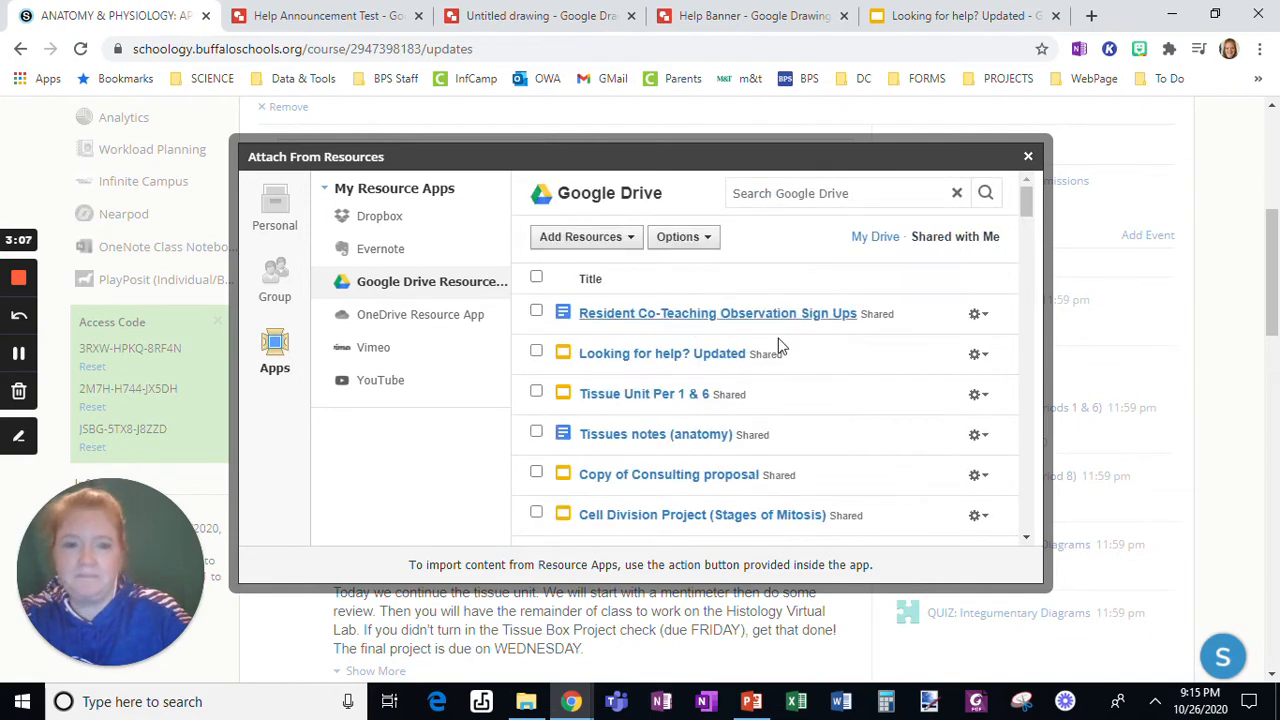
scroll(down, 3)
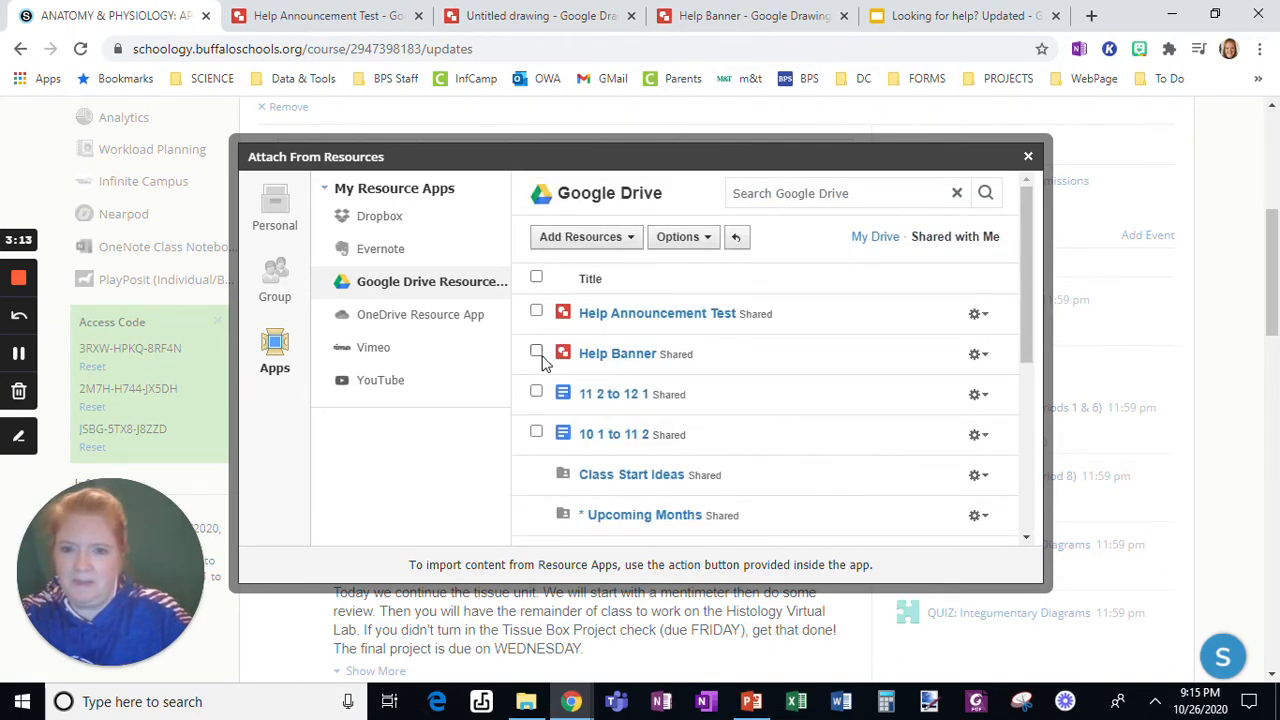
click(536, 353)
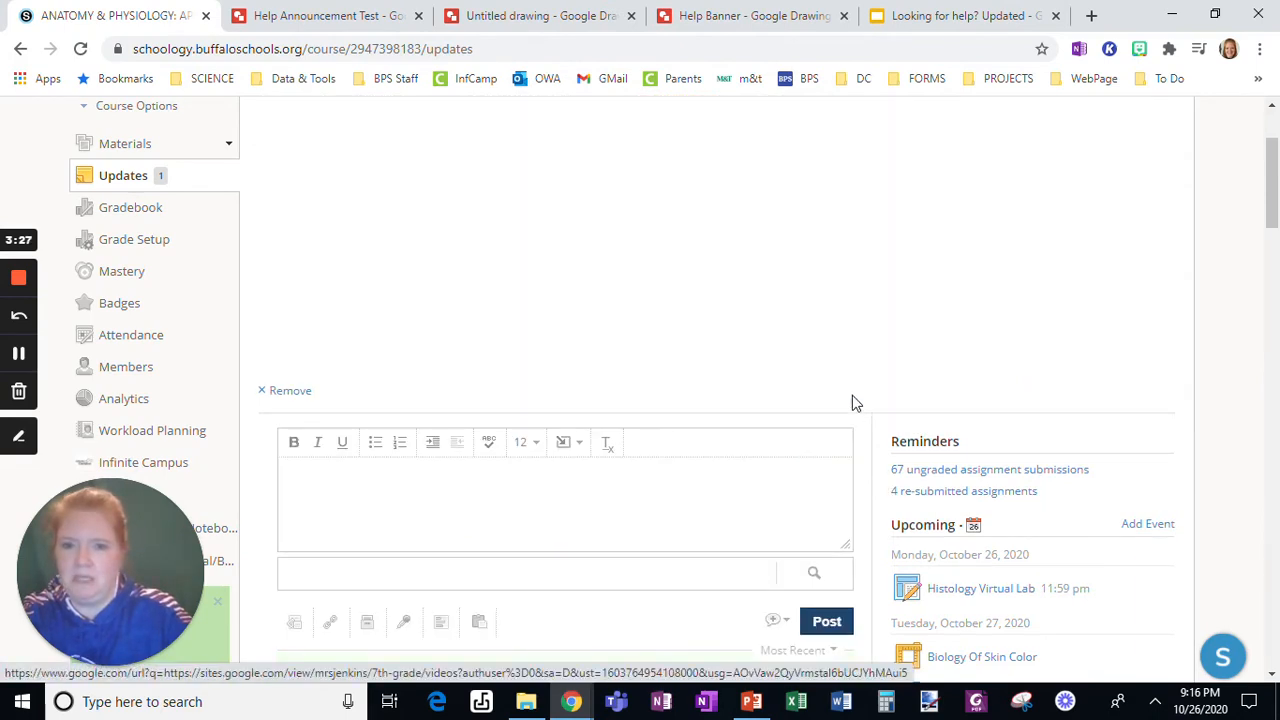
Delete a duplicate Help Banner post from the course updates feed
scroll(up, 3)
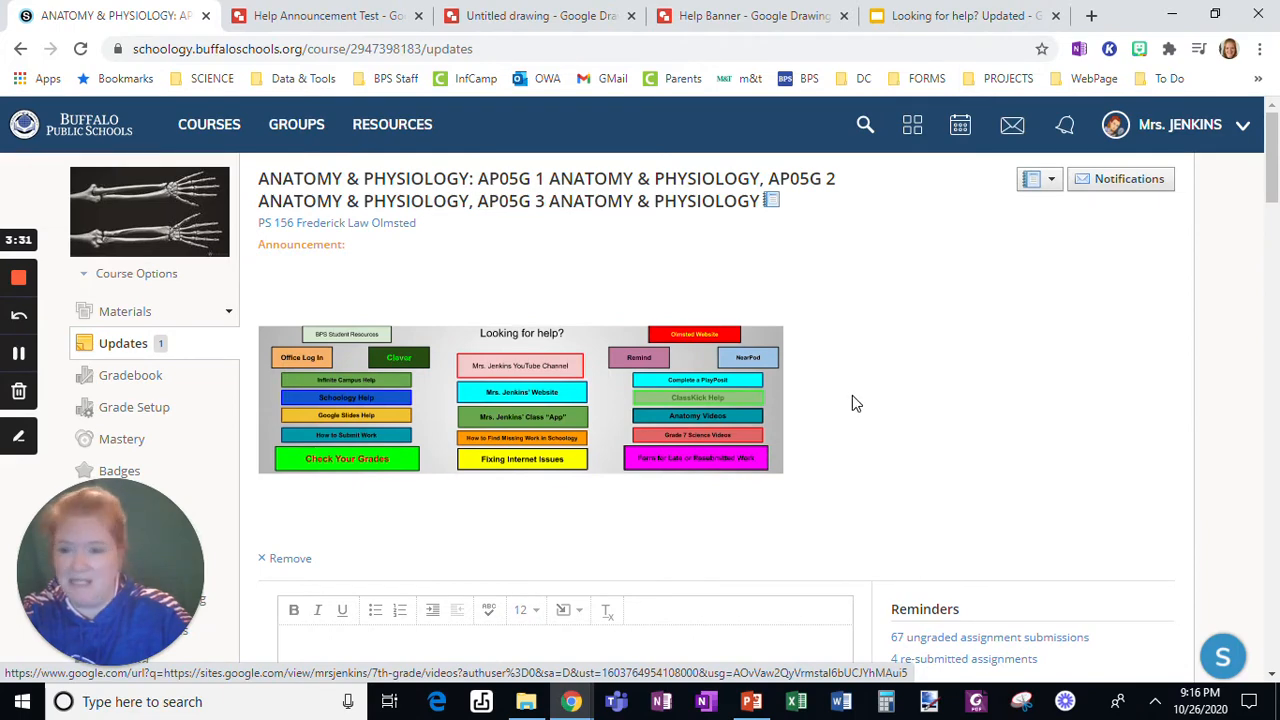
scroll(down, 3)
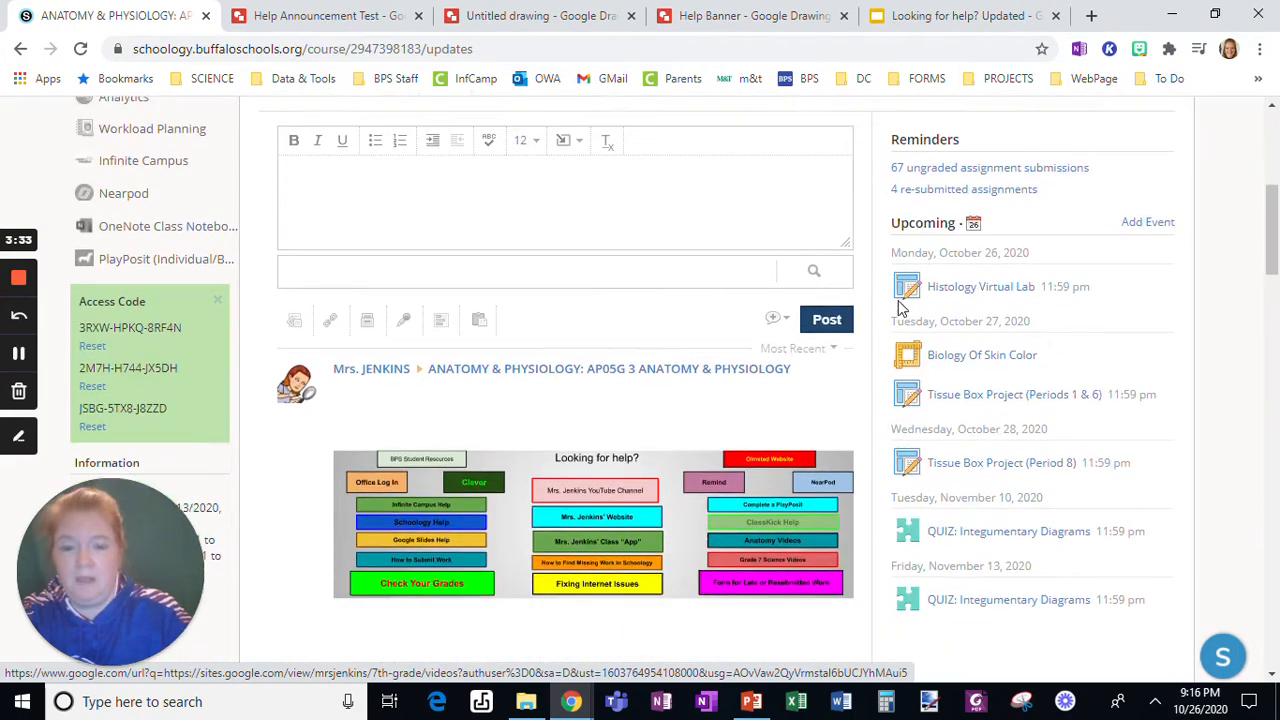
scroll(down, 3)
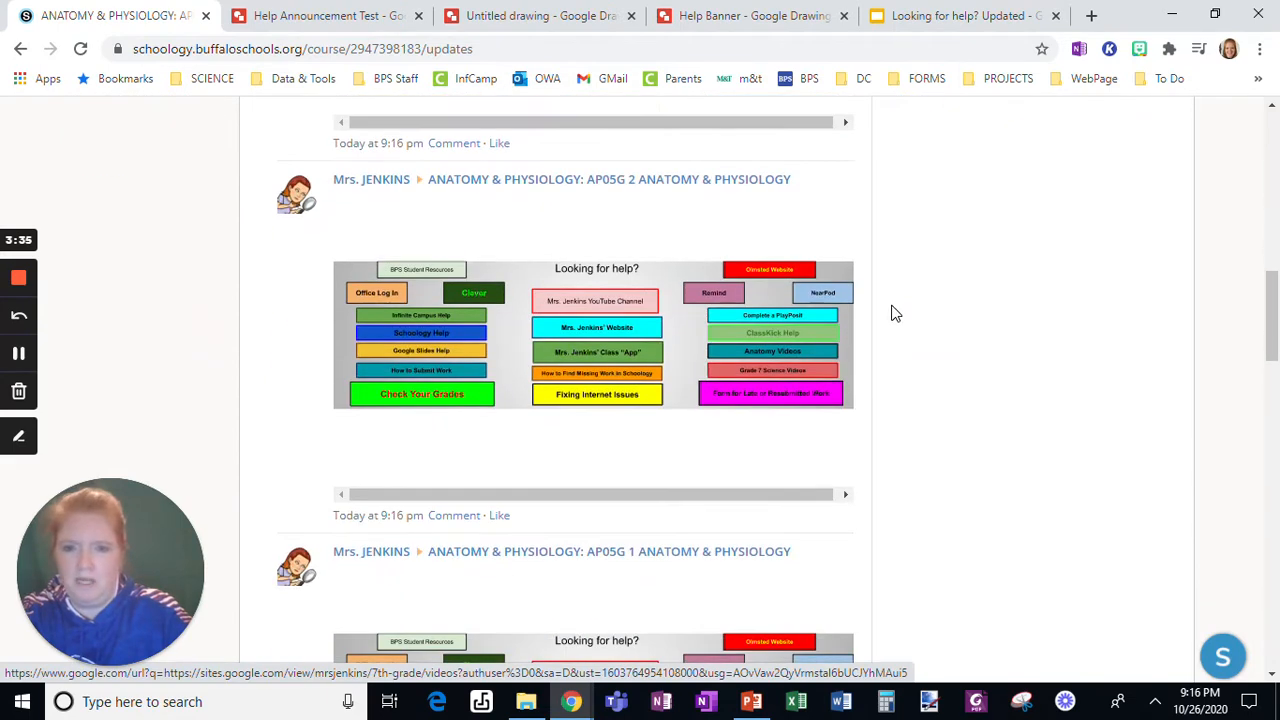
click(831, 179)
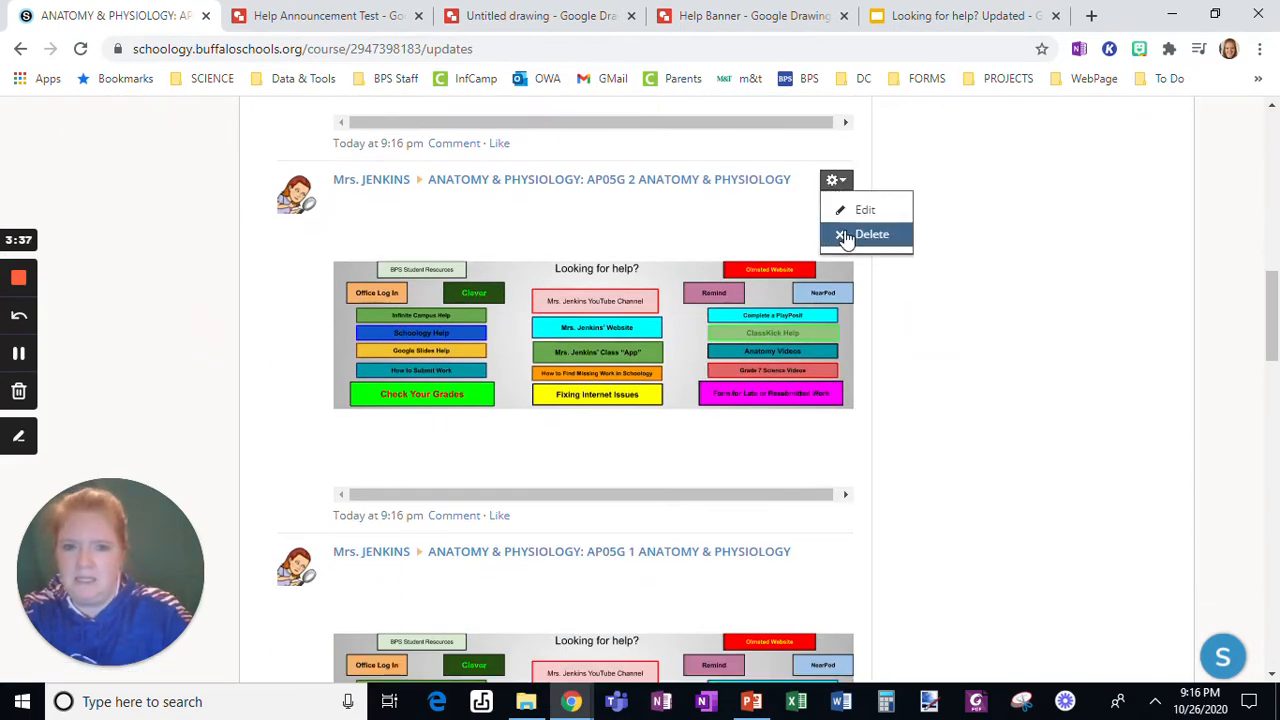
click(872, 233)
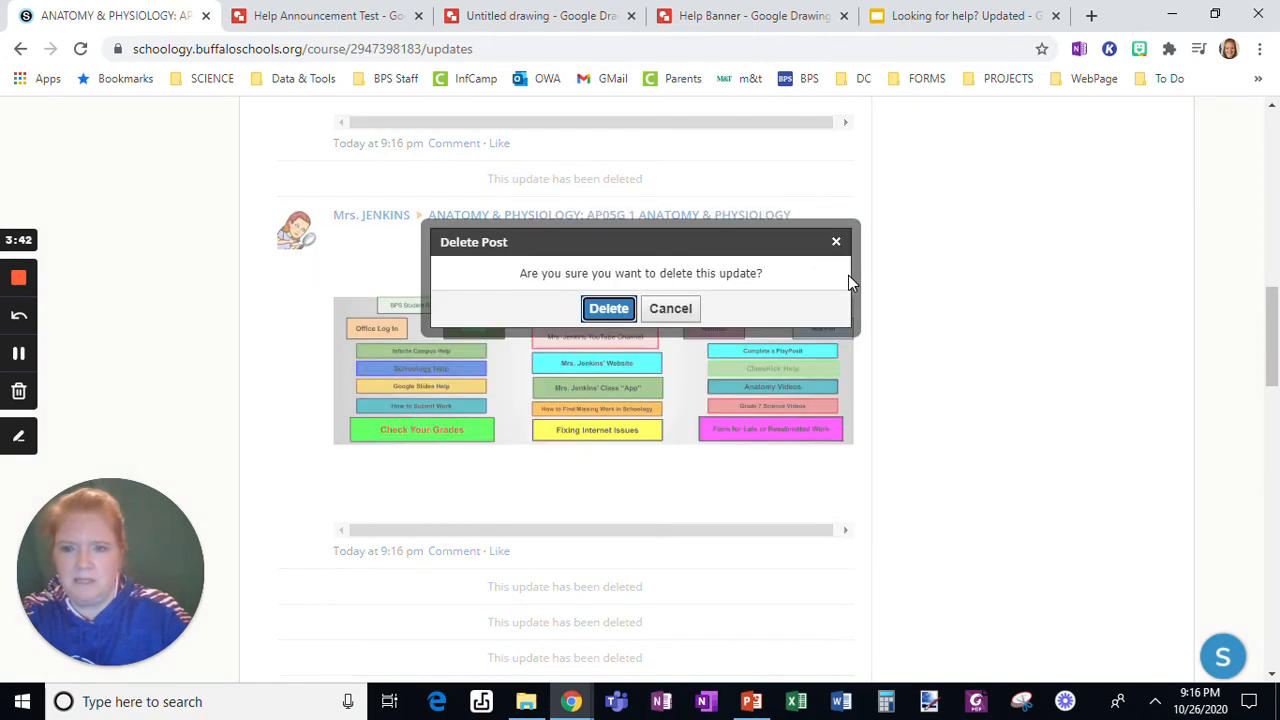
click(608, 308)
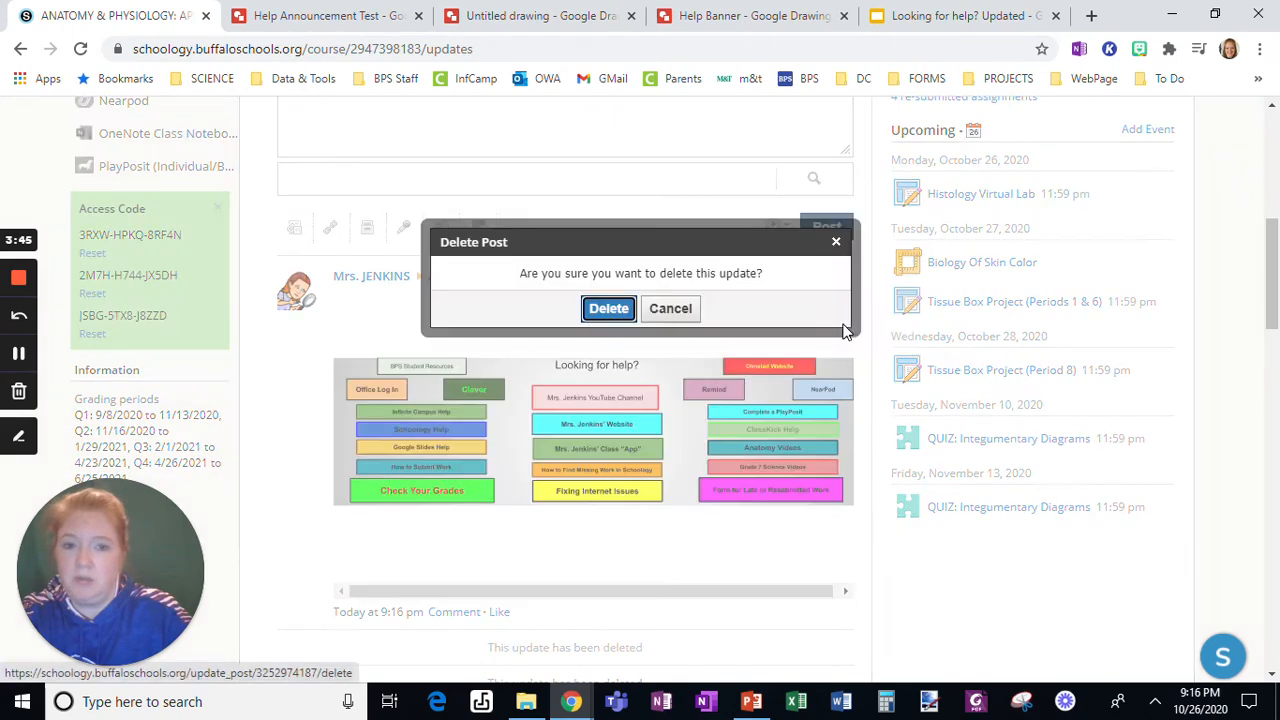
Confirm the last deletion and import Help Banner from Google Drive into a new draft
click(608, 308)
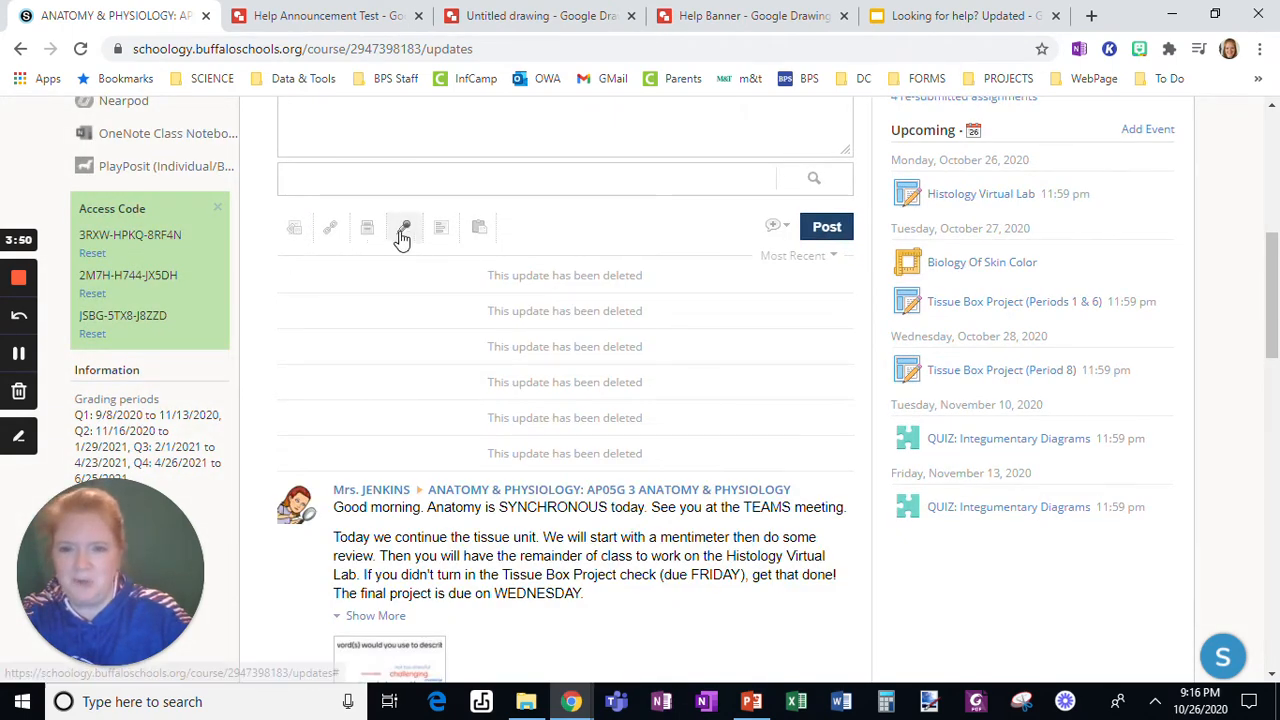
click(404, 227)
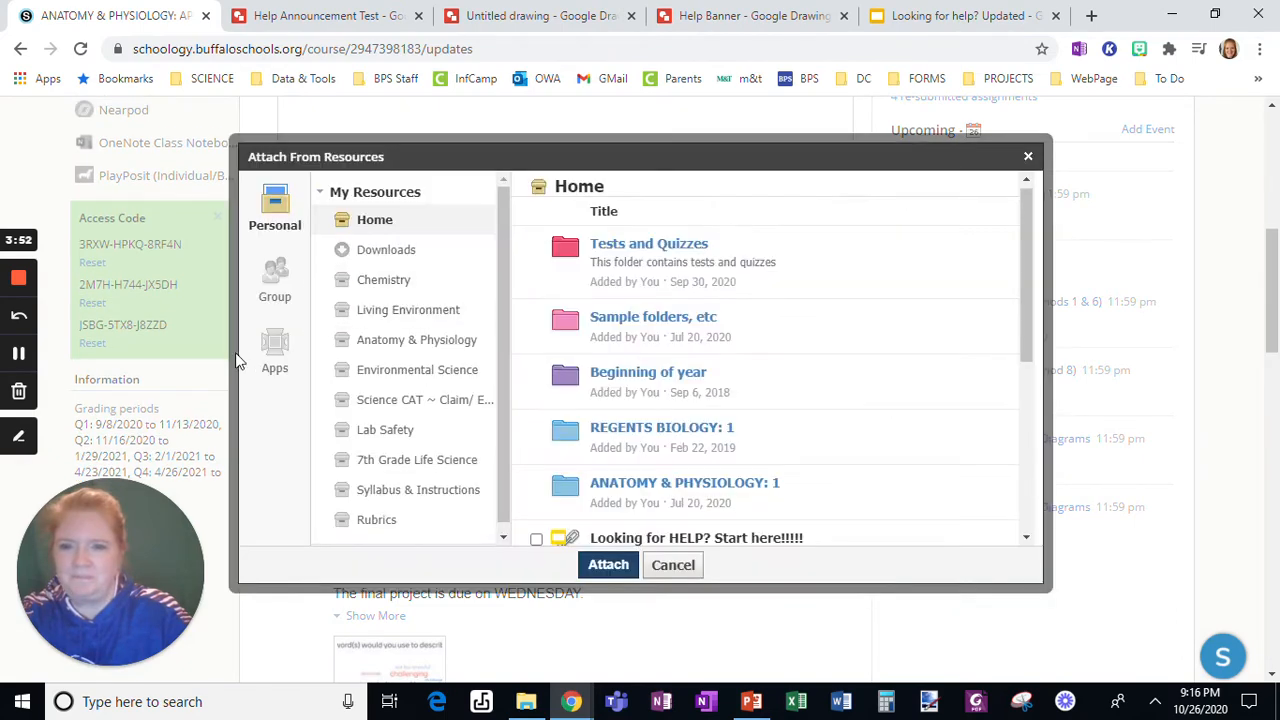
click(274, 347)
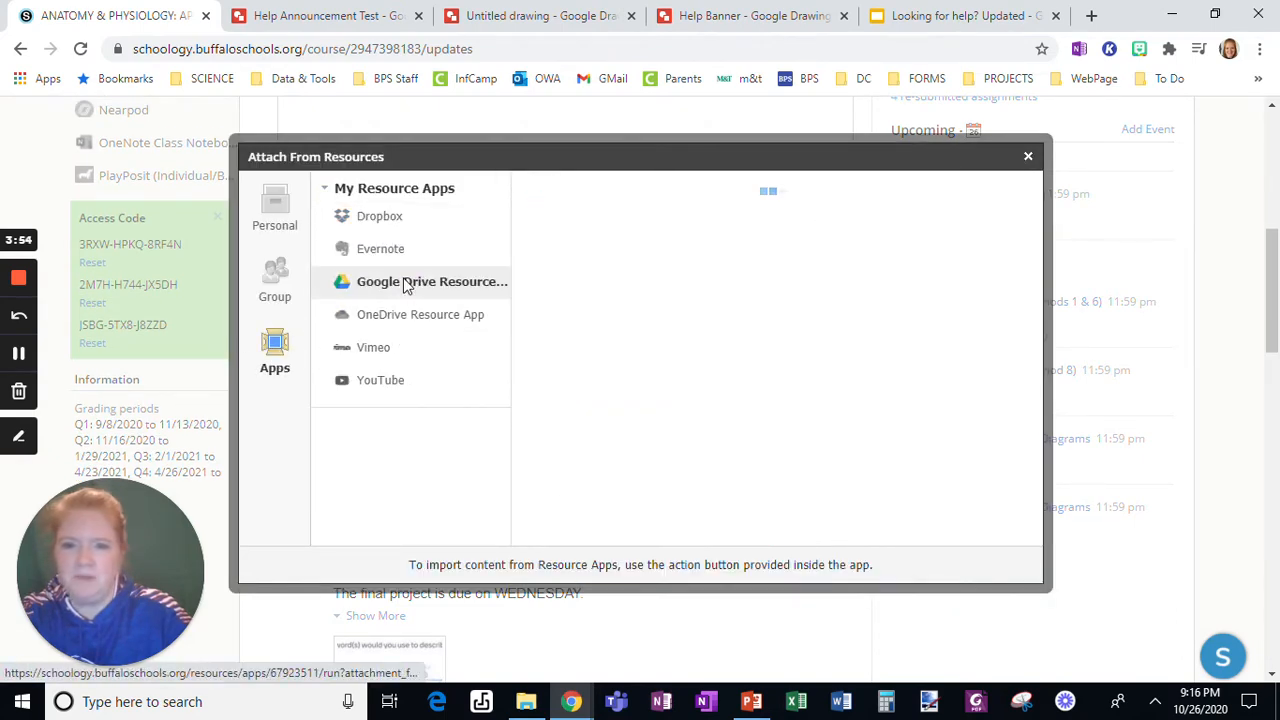
click(420, 281)
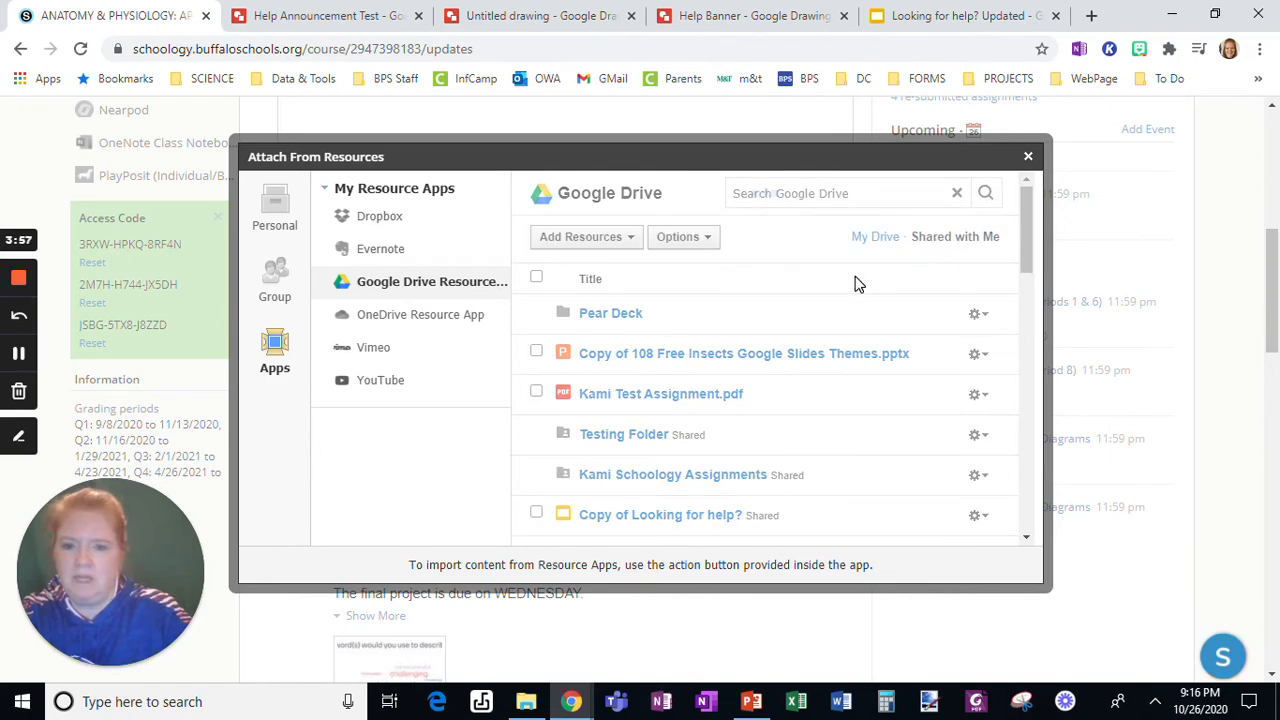
scroll(down, 3)
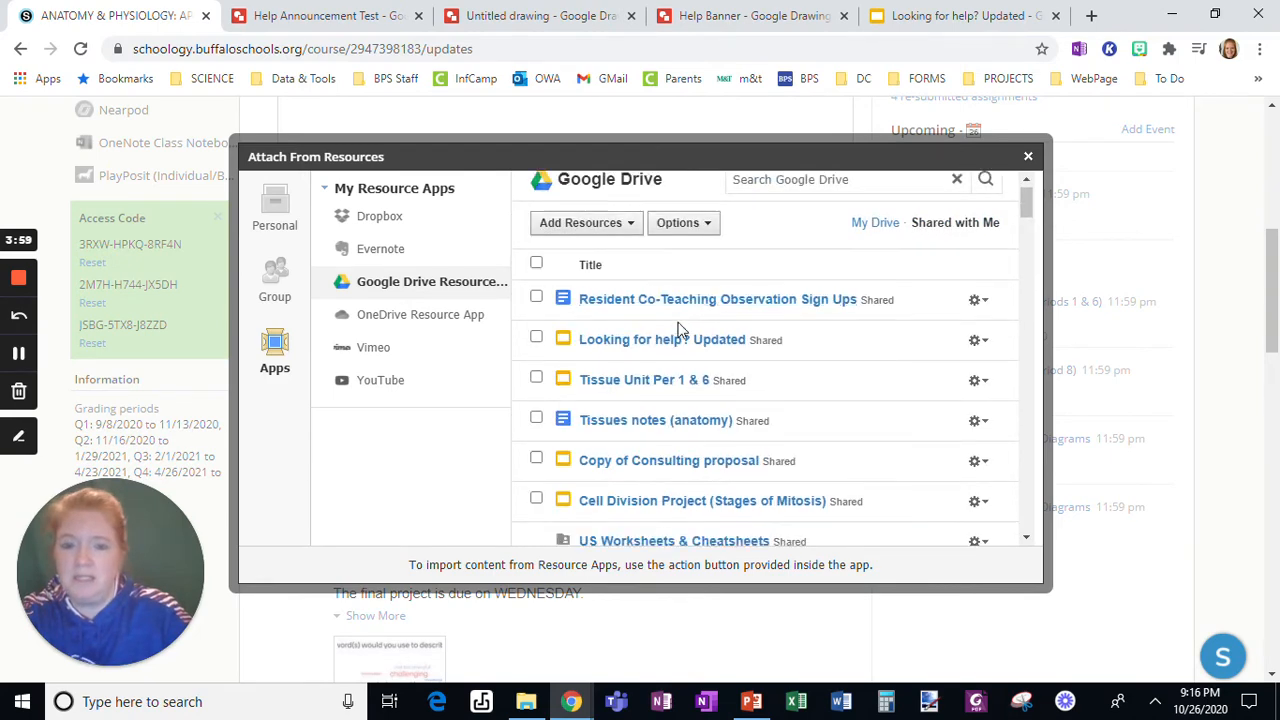
scroll(down, 3)
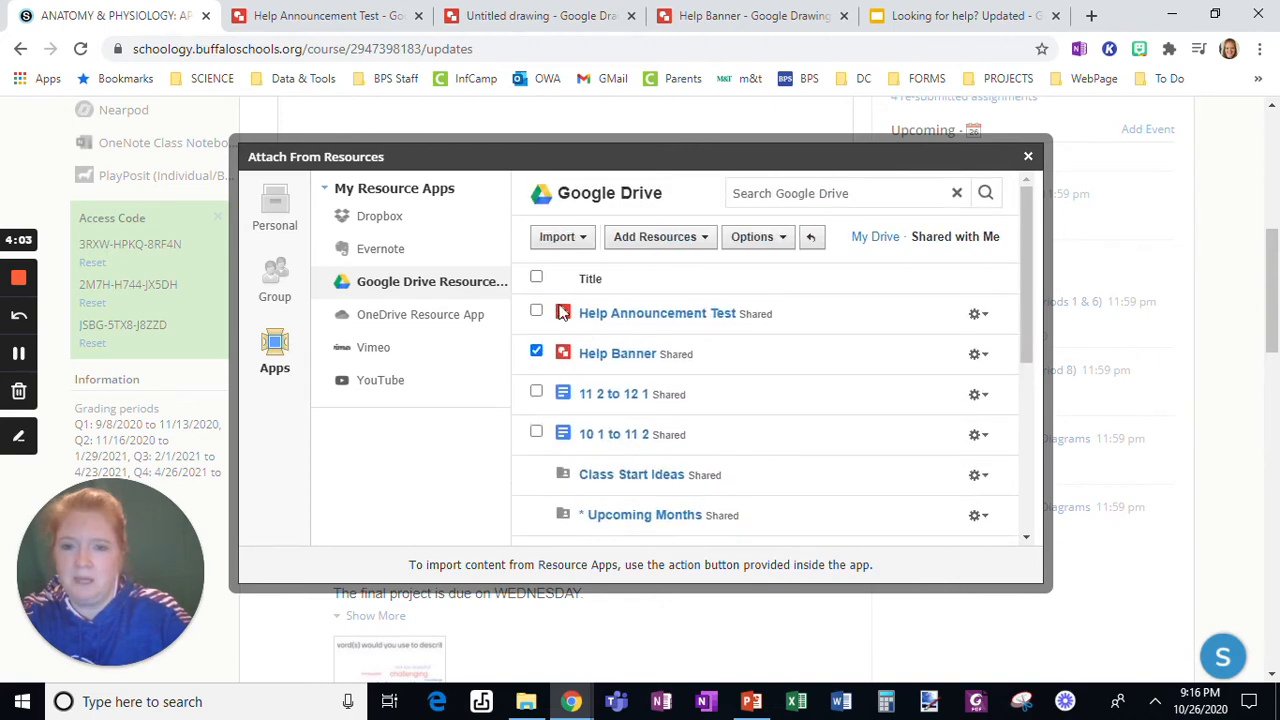
click(557, 237)
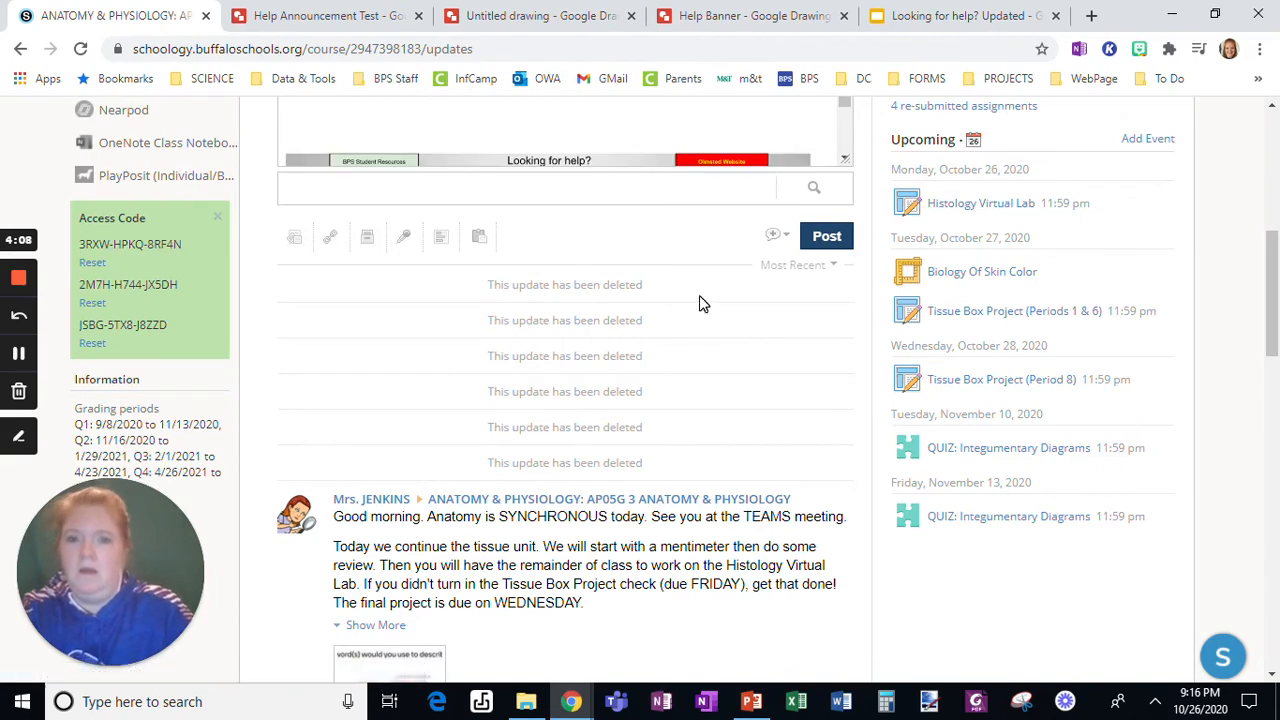
Open the announcement settings and inspect the embedded Help Banner's code
click(773, 236)
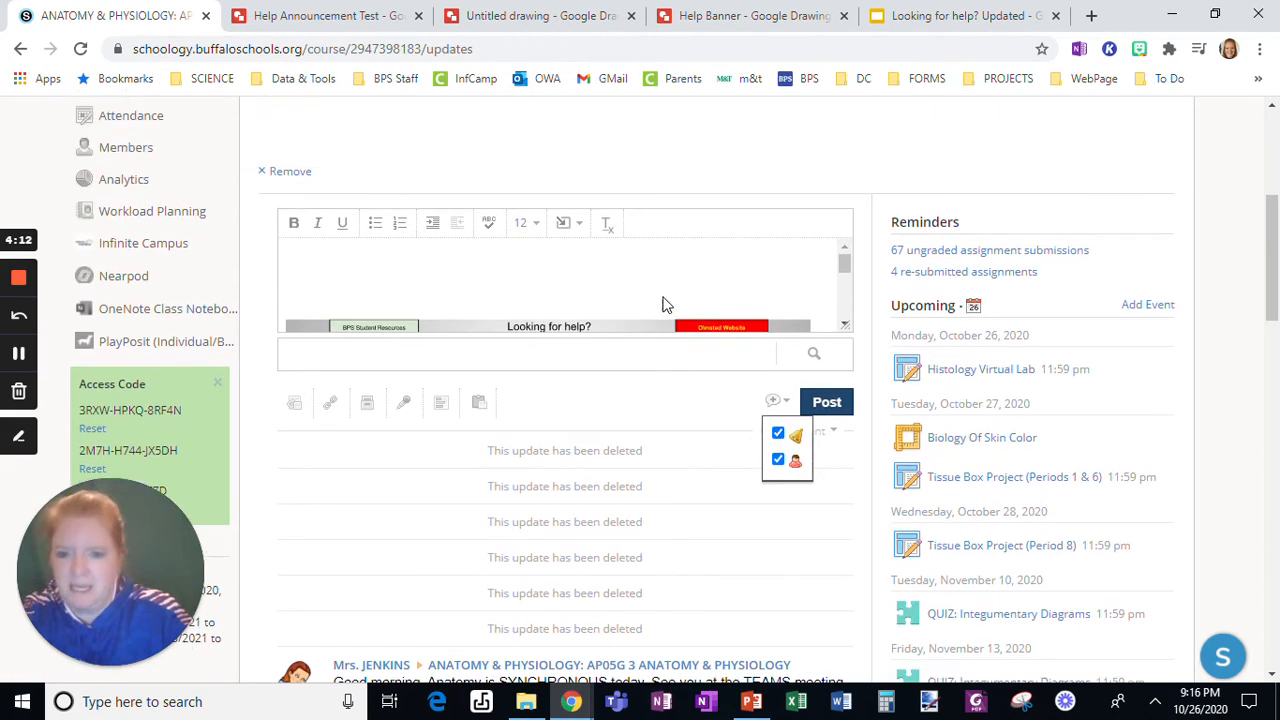
scroll(down, 3)
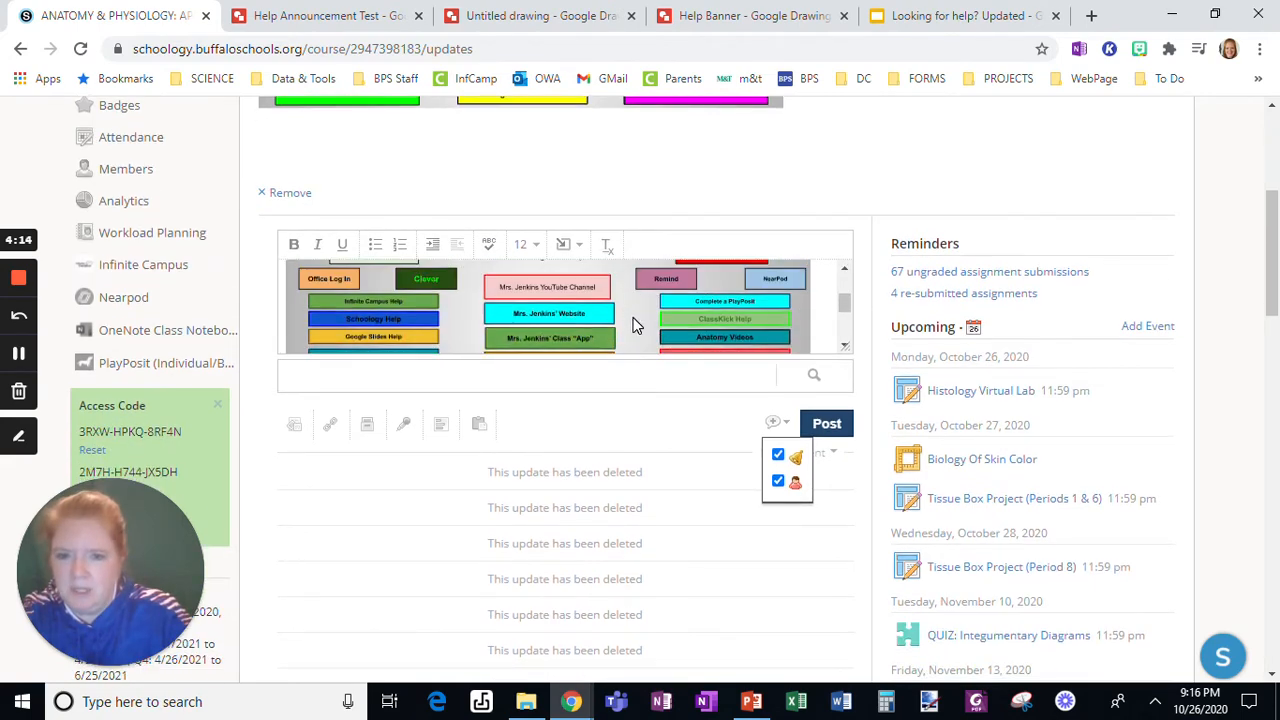
right_click(633, 325)
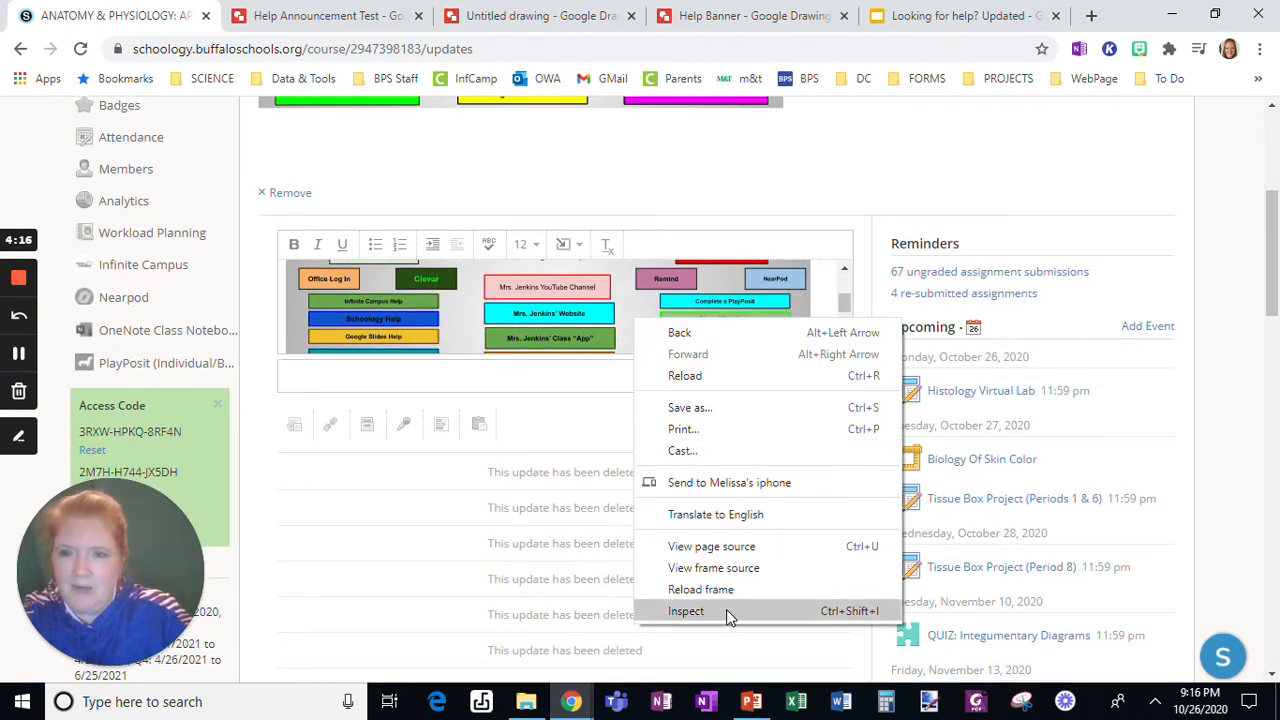
click(686, 611)
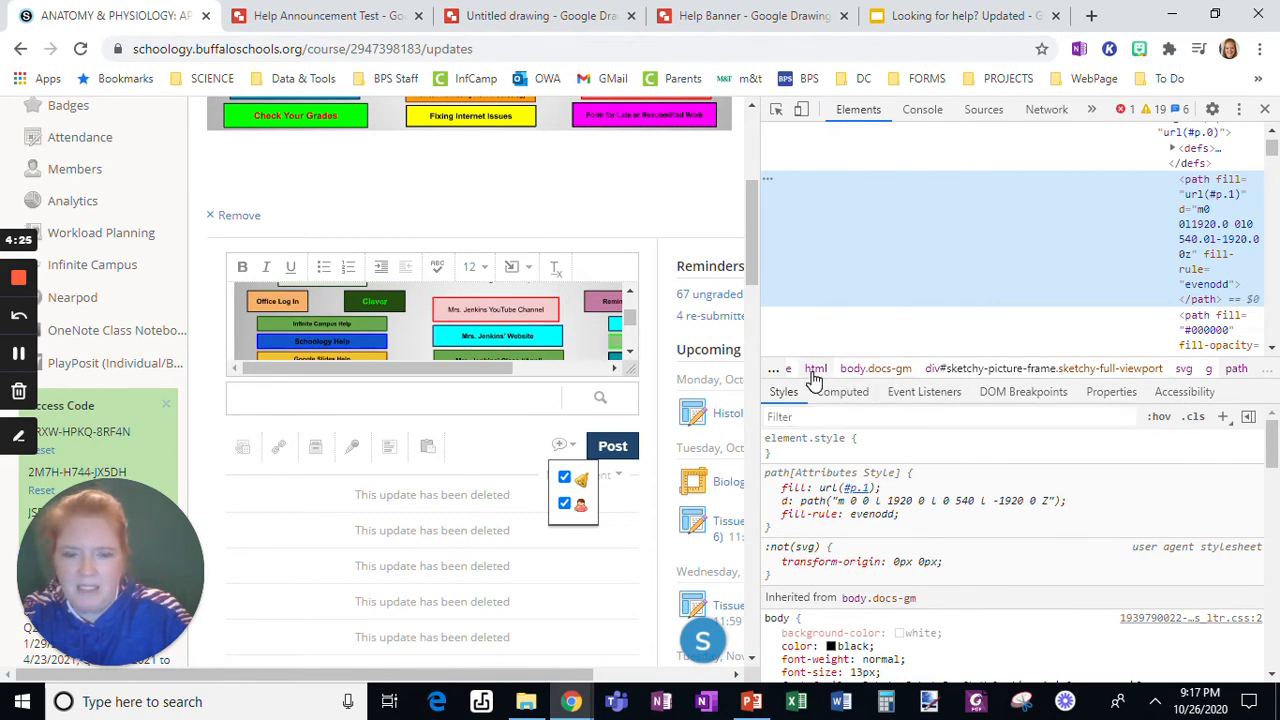
Resize the banner iframe to 970 by 300 and close DevTools
click(816, 368)
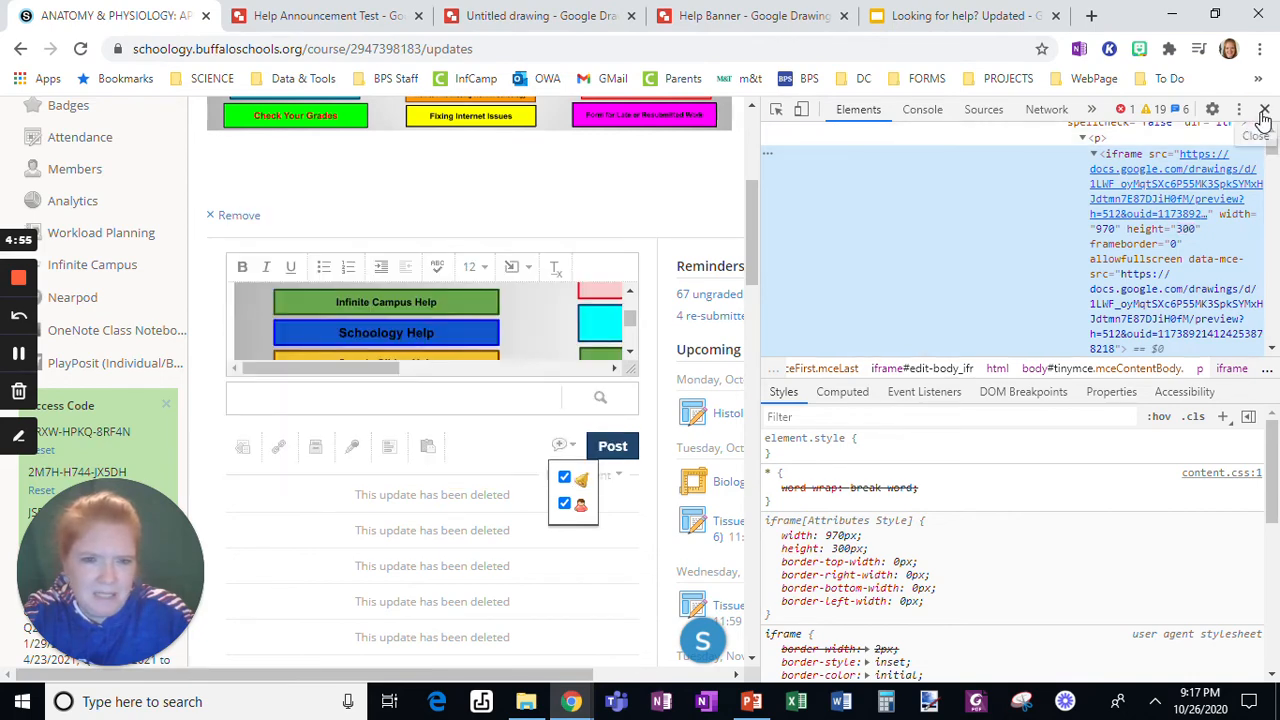
click(1264, 109)
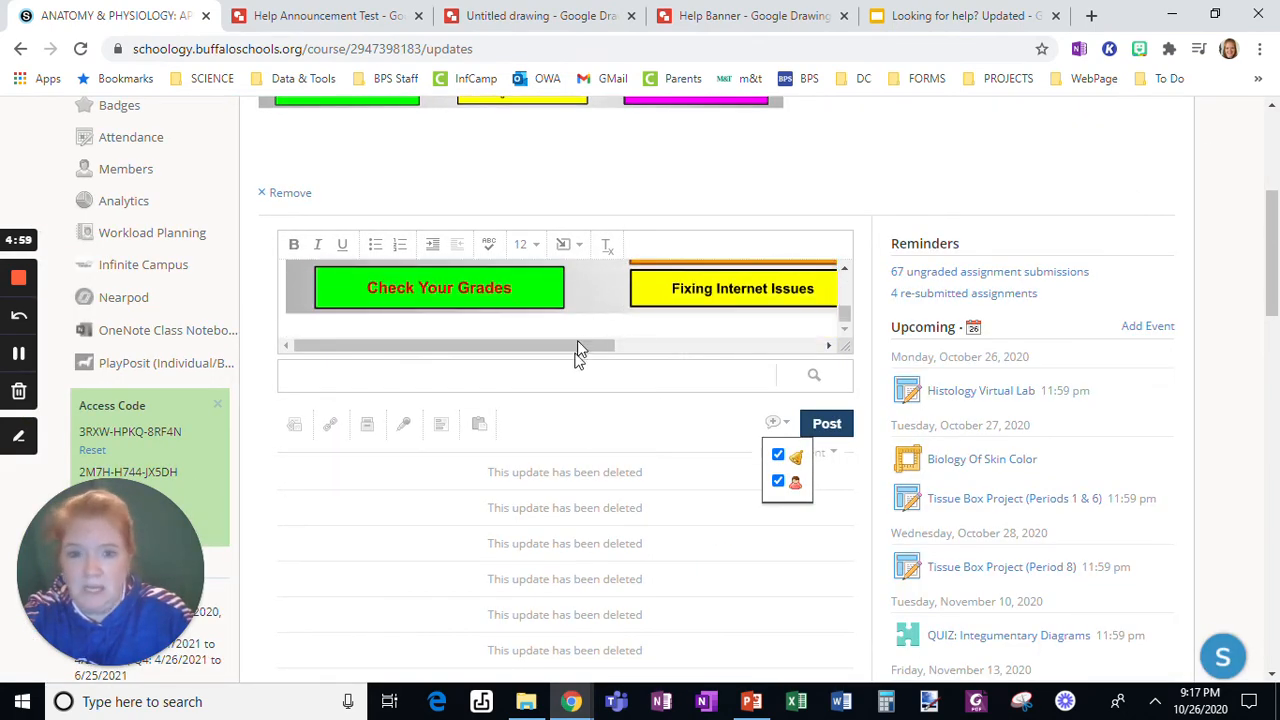
mouse_move(797, 463)
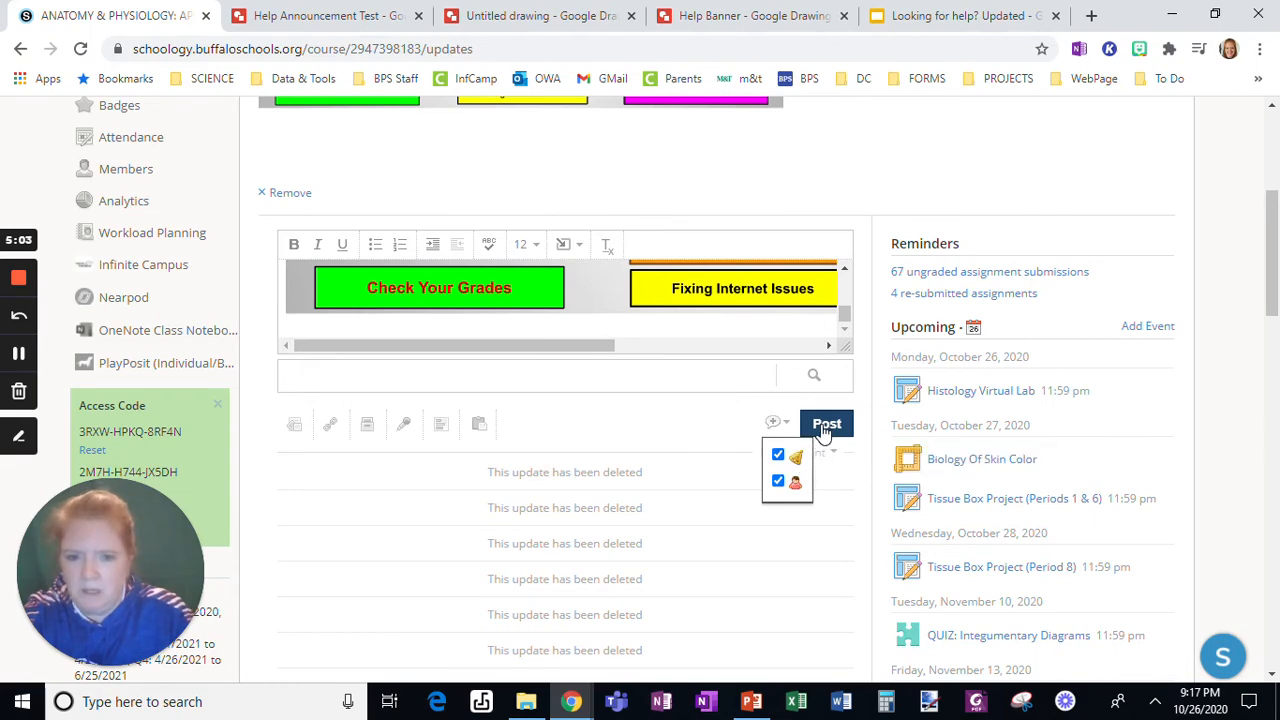
Post the Help Banner update to the three AP05G Anatomy & Physiology sections
click(826, 423)
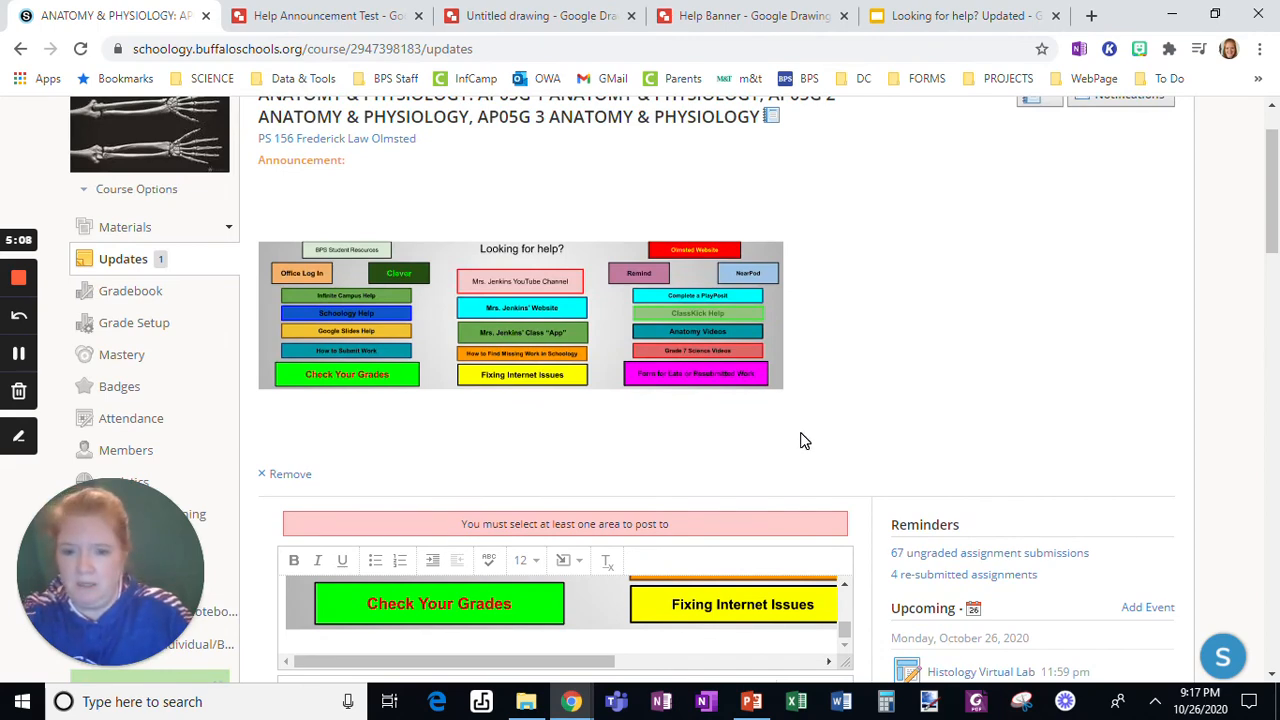
scroll(down, 3)
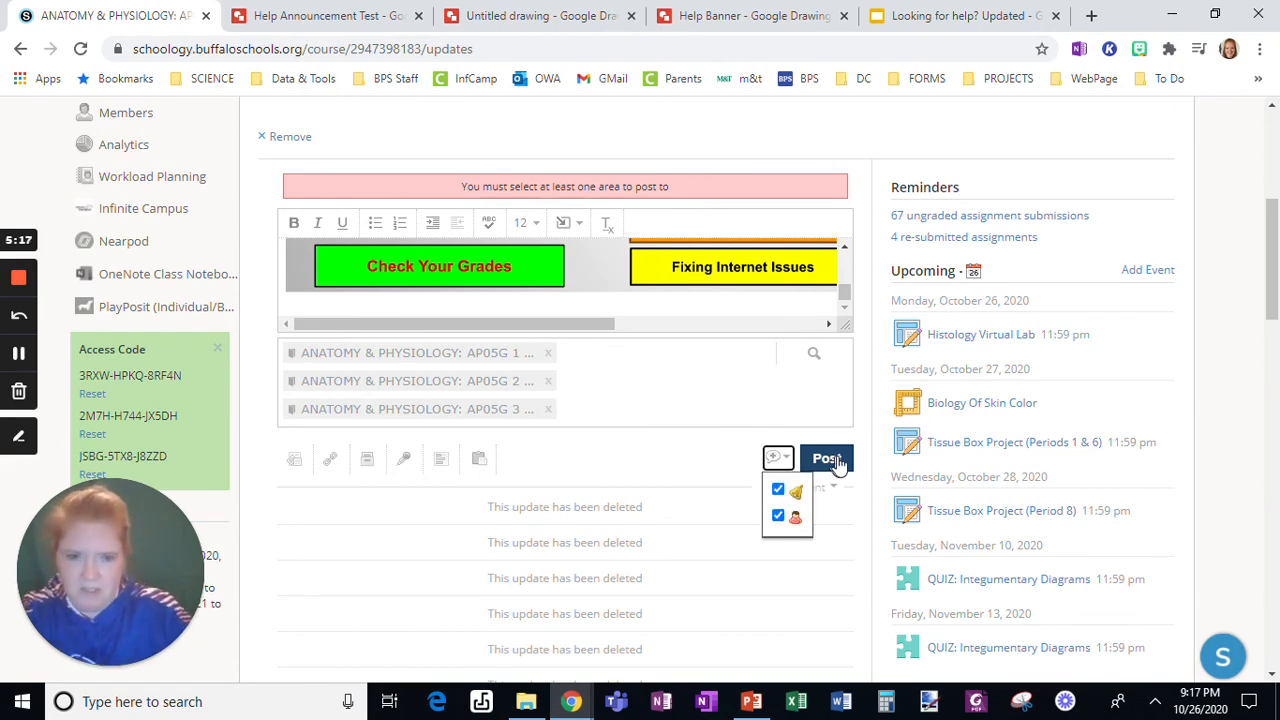
click(827, 458)
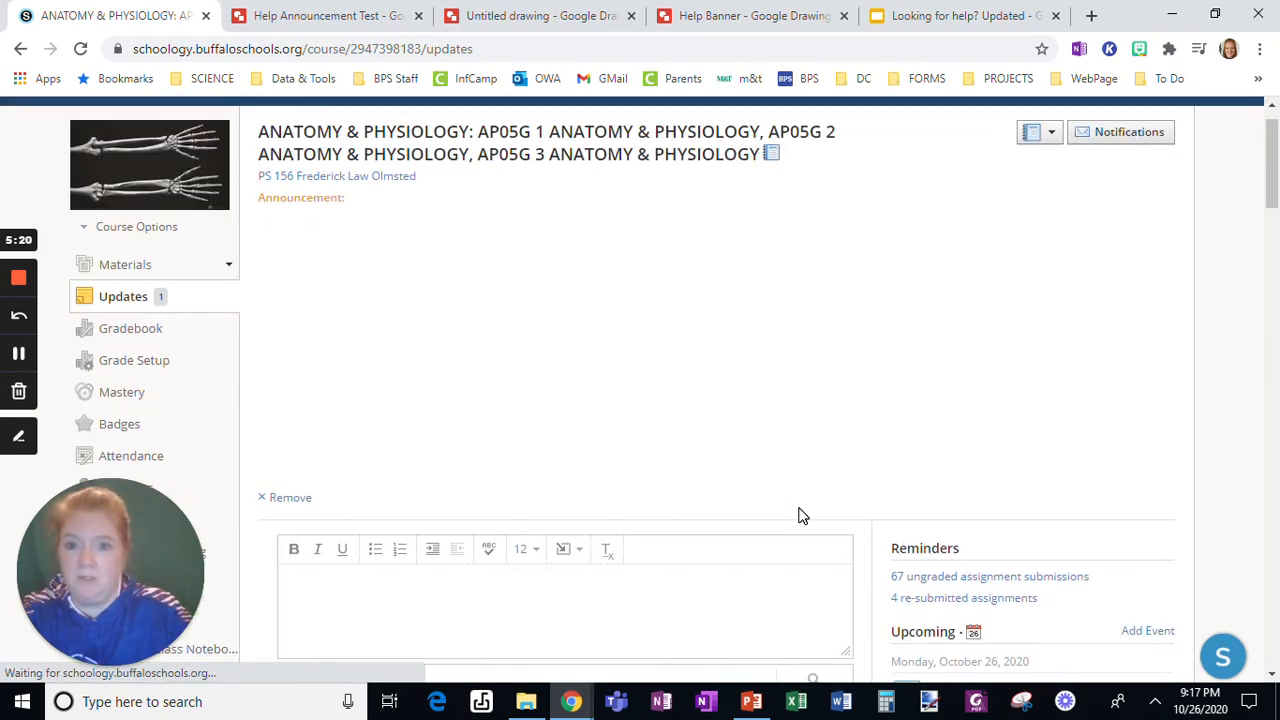
mouse_move(738, 460)
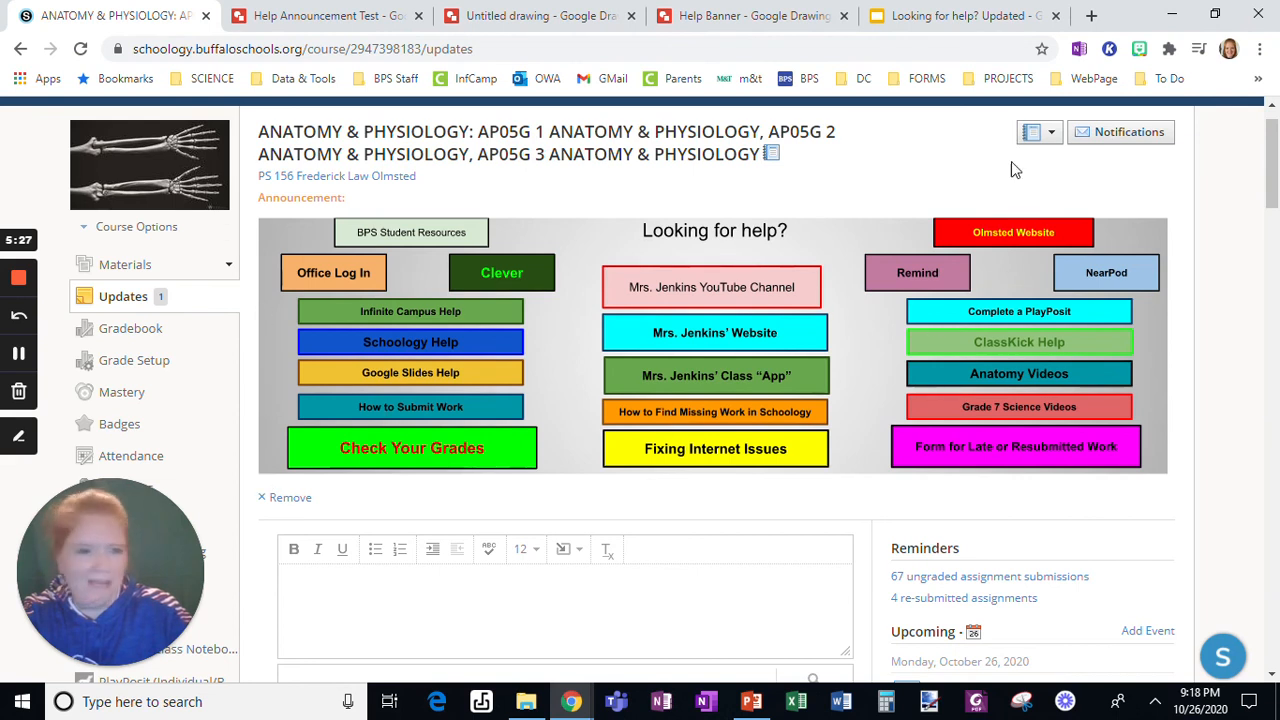
mouse_move(313, 463)
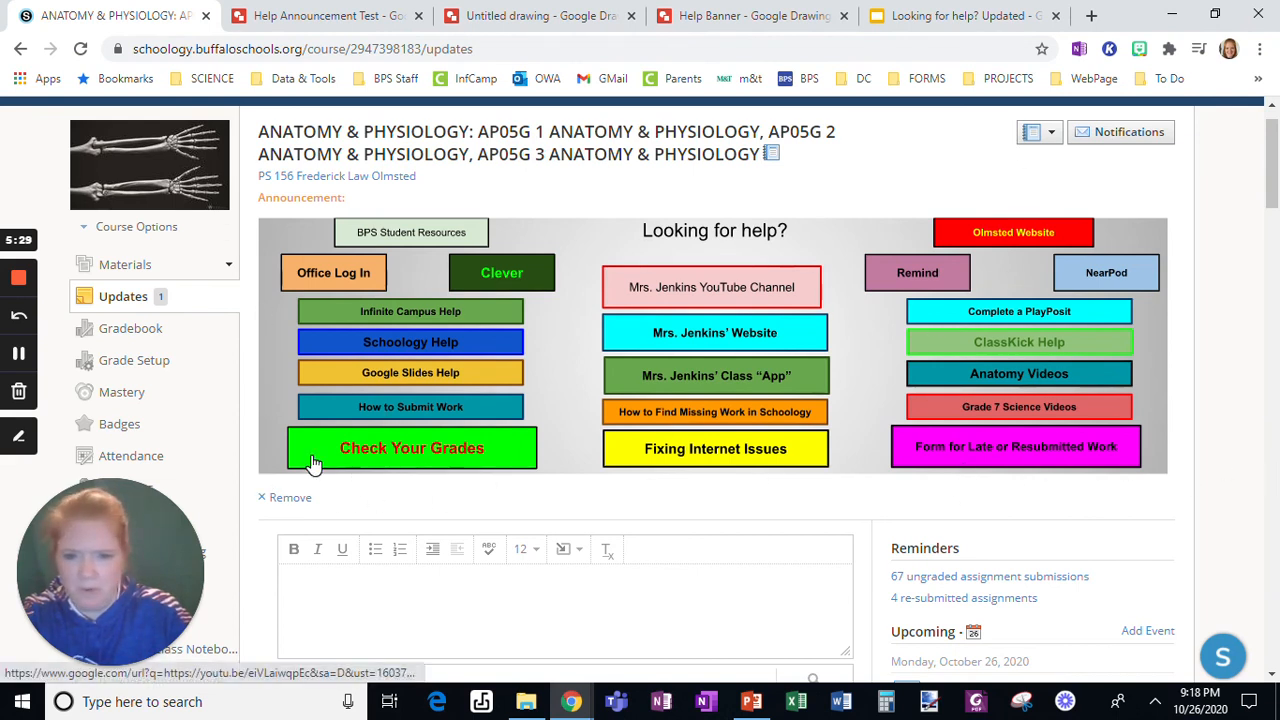